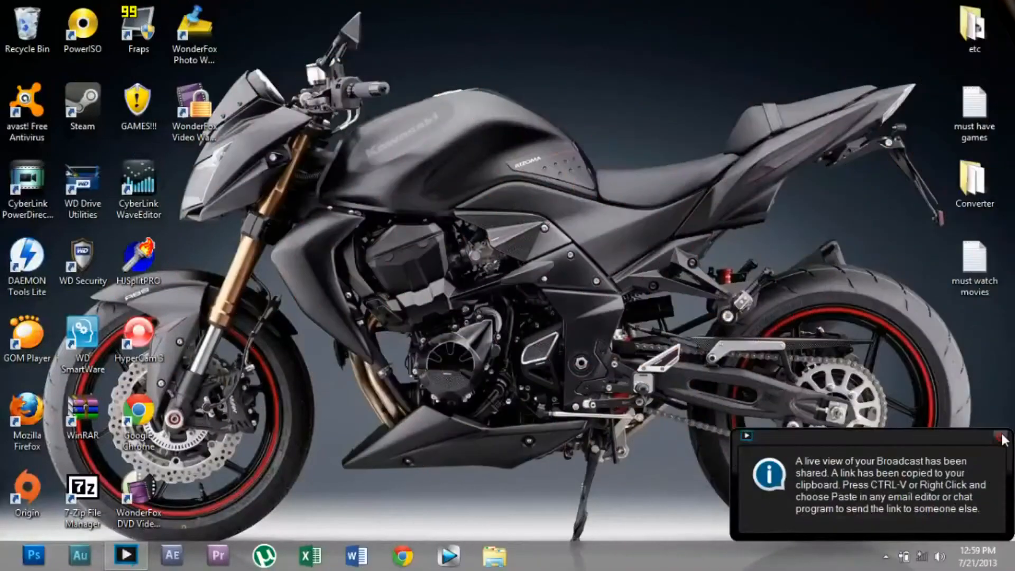
Step: Dismiss the broadcast-link notification and select the WonderFox Photo Watermark desktop shortcut
{"action": "left_click", "coordinate": [1000, 434]}
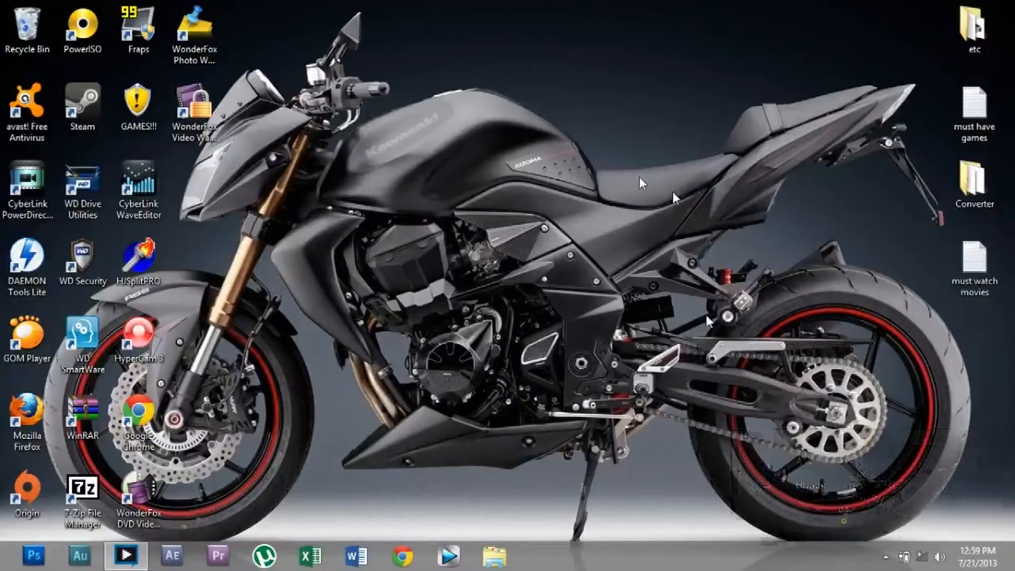
{"action": "mouse_move", "coordinate": [510, 34]}
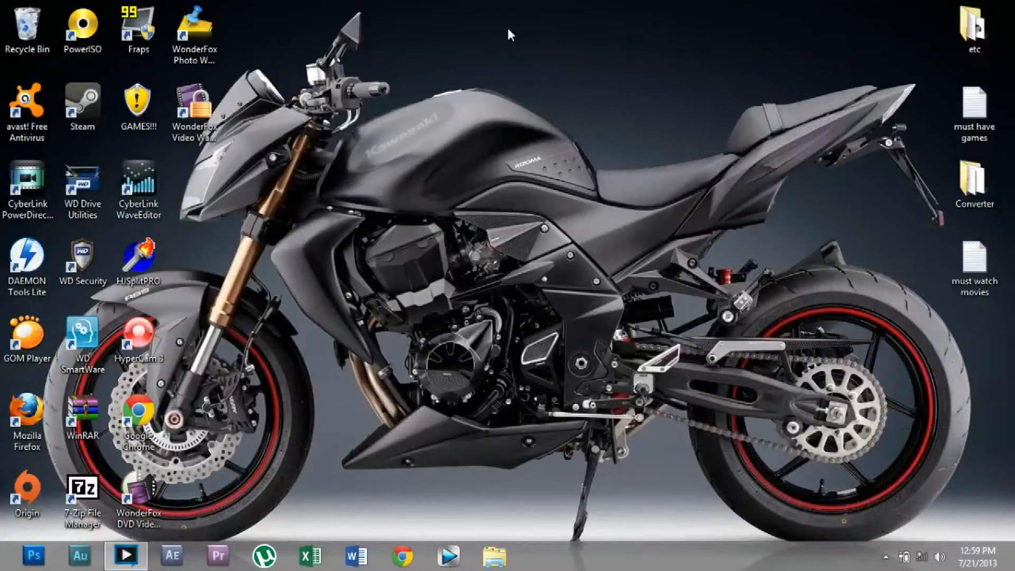
{"action": "mouse_move", "coordinate": [347, 49]}
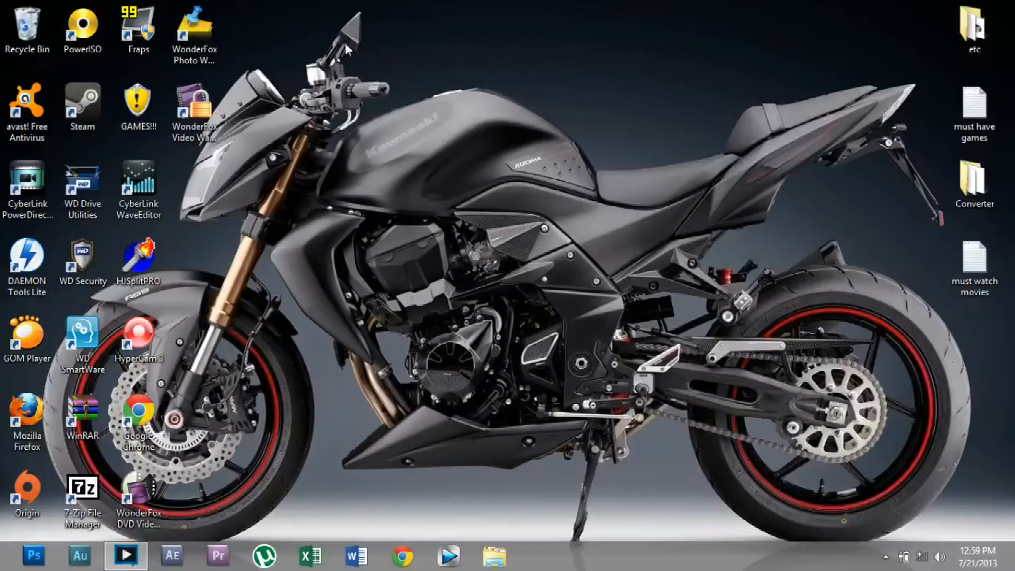
{"action": "left_click", "coordinate": [194, 36]}
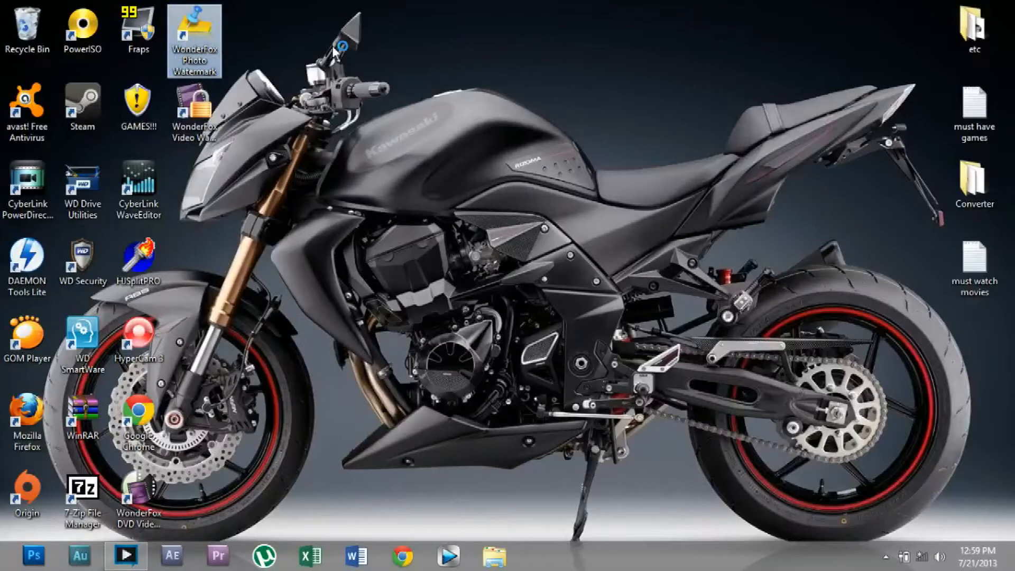
Step: Launch WonderFox Photo Watermark from its desktop shortcut
{"action": "double_click", "coordinate": [194, 37]}
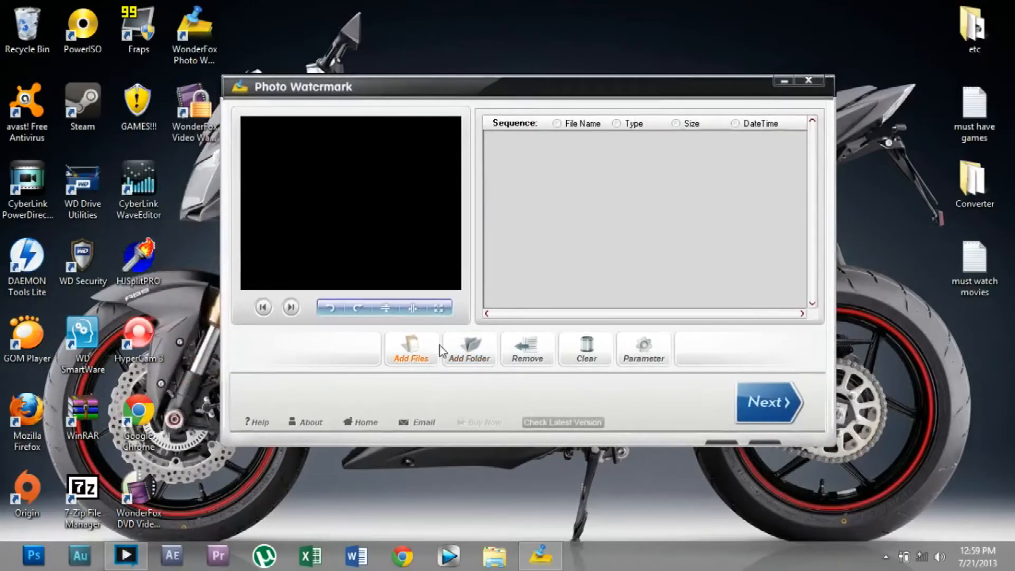
Step: Browse to My Pictures via Add Files and select the sports-car photo
{"action": "left_click", "coordinate": [410, 350]}
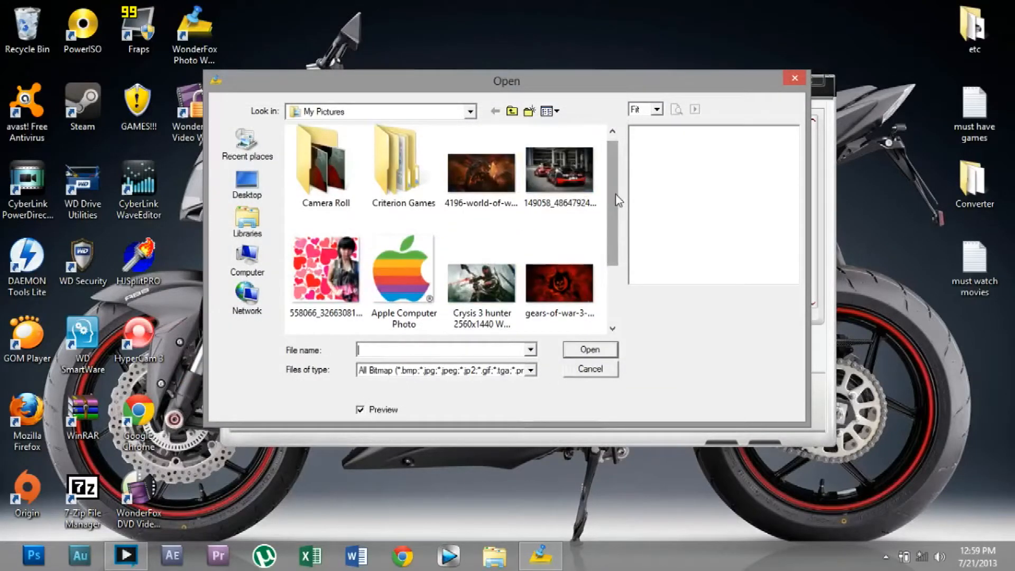
{"action": "left_click", "coordinate": [324, 165]}
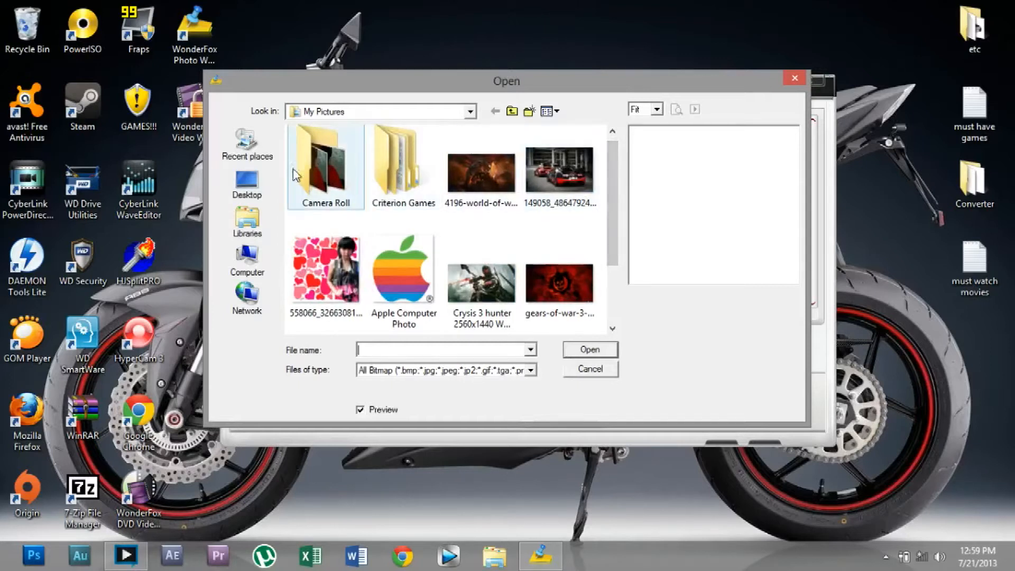
{"action": "left_click", "coordinate": [560, 170]}
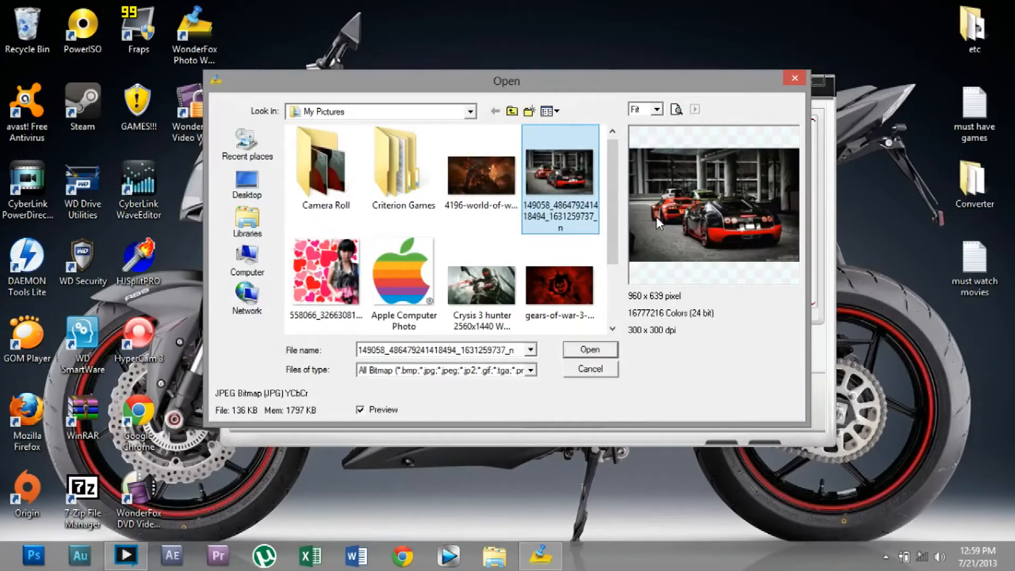
{"action": "mouse_move", "coordinate": [744, 213]}
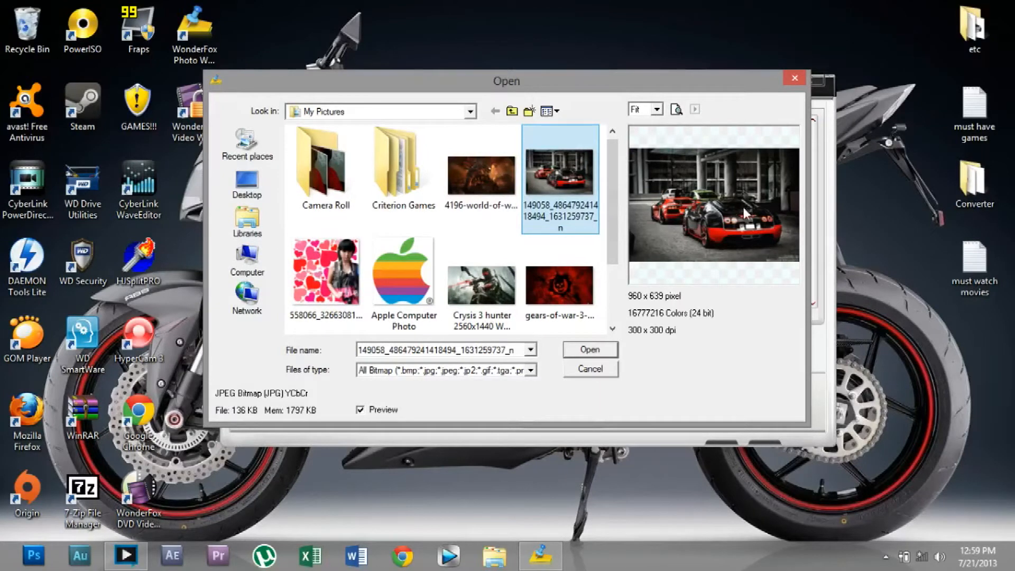
{"action": "mouse_move", "coordinate": [760, 203]}
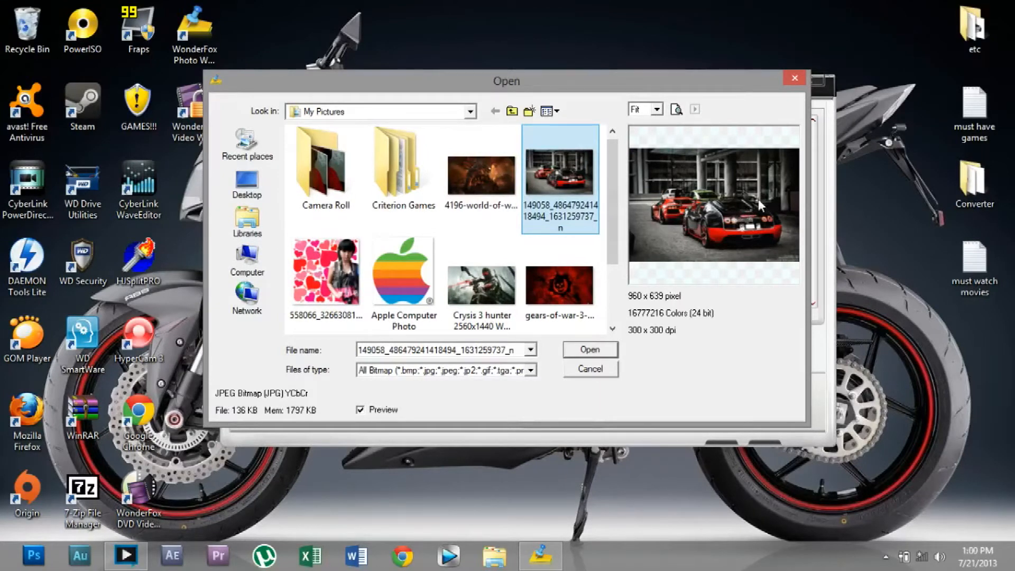
{"action": "mouse_move", "coordinate": [640, 269]}
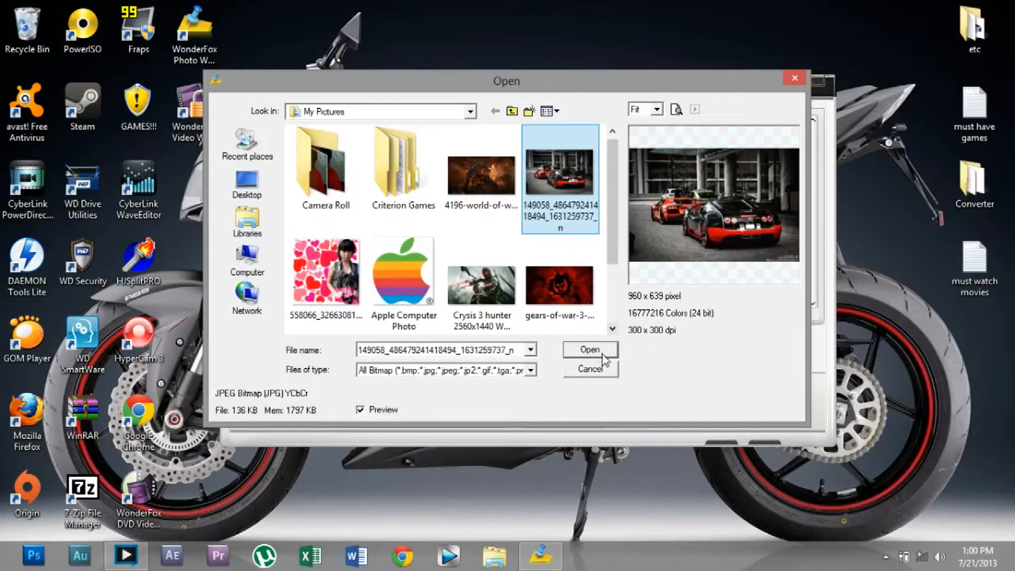
Step: Load the selected sports-car photo into the photo list
{"action": "left_click", "coordinate": [588, 350]}
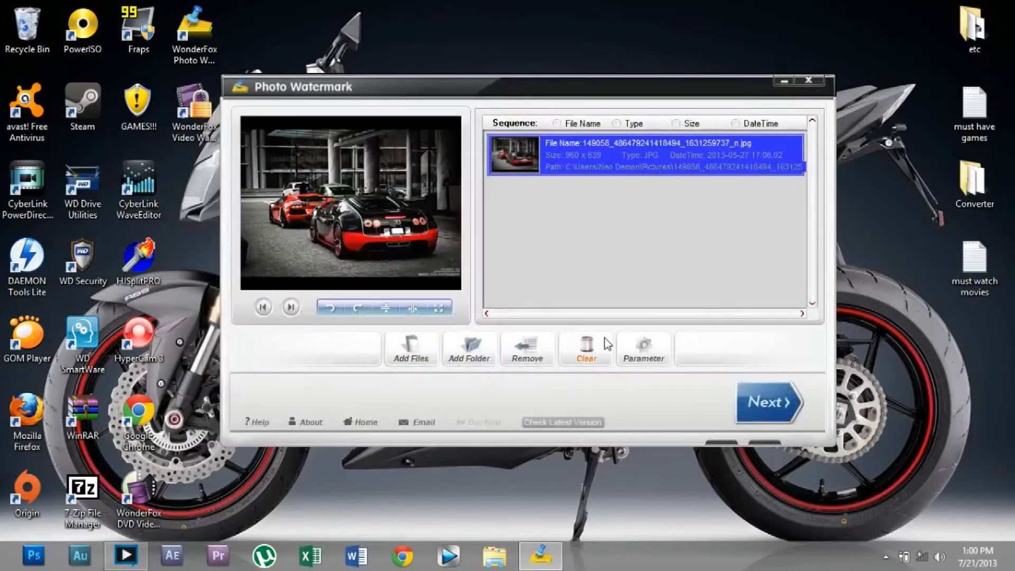
{"action": "mouse_move", "coordinate": [405, 316]}
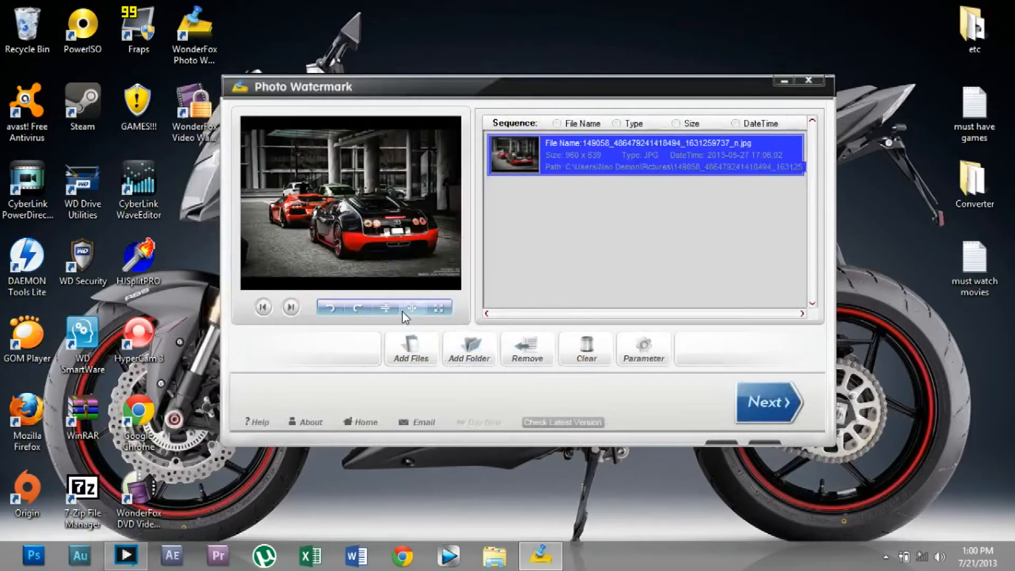
{"action": "mouse_move", "coordinate": [332, 306]}
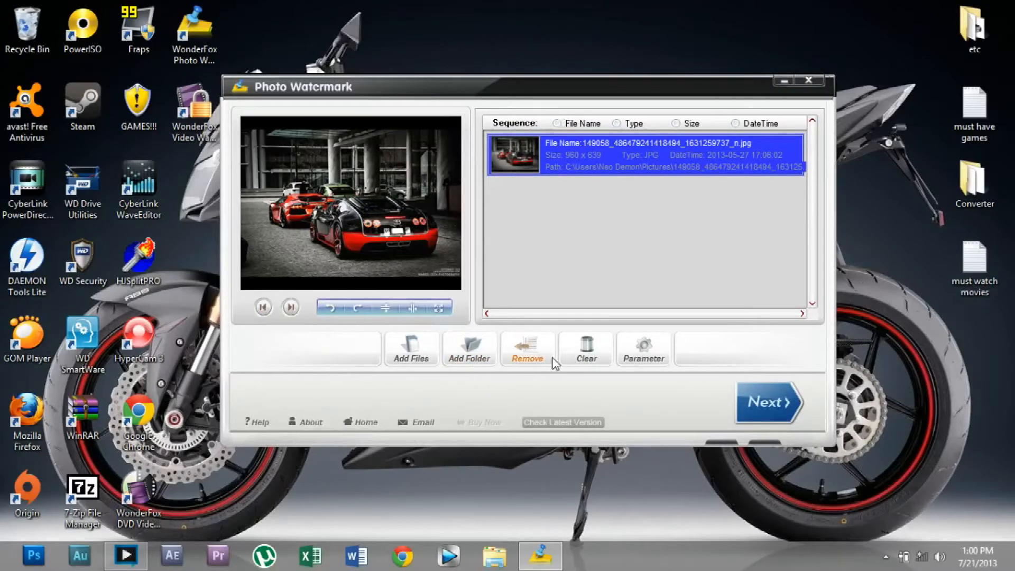
{"action": "mouse_move", "coordinate": [640, 353]}
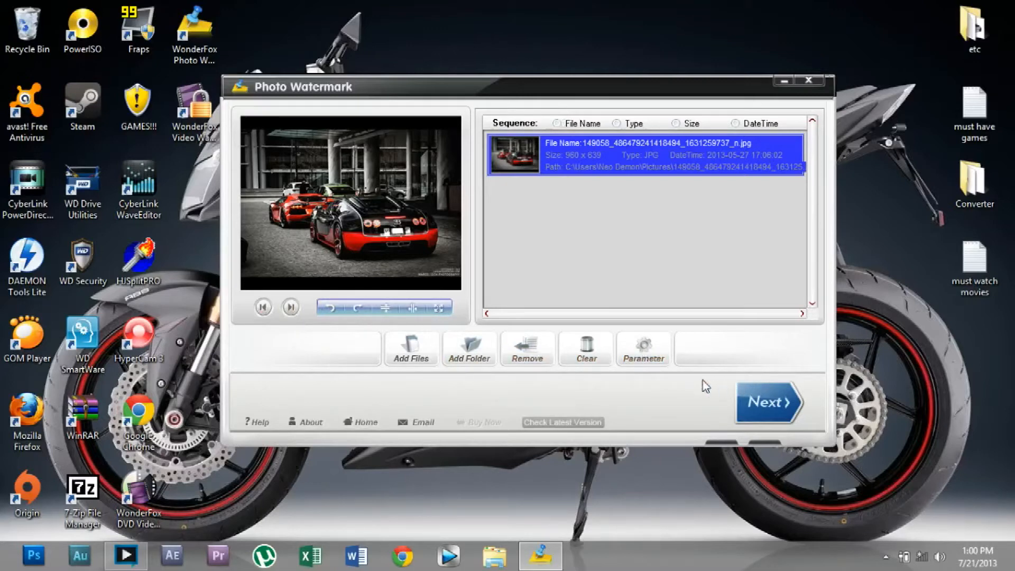
Step: Proceed with Next to the editing stage showing the Add Text settings
{"action": "left_click", "coordinate": [769, 403]}
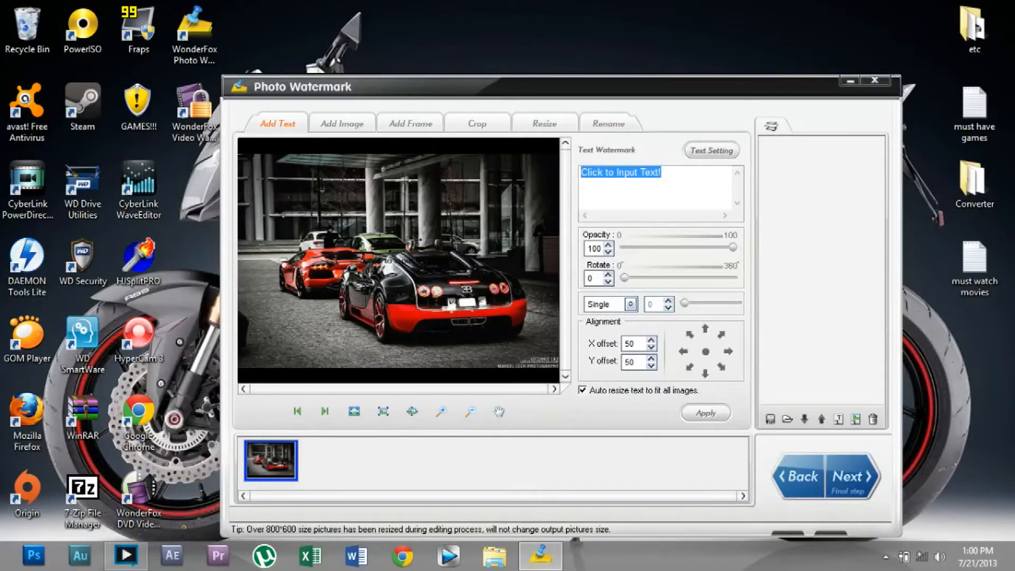
Step: In Text Setting, make the 'LAMBORGHINI IS HOT!!!' text size 14 and white
{"action": "left_click", "coordinate": [711, 151]}
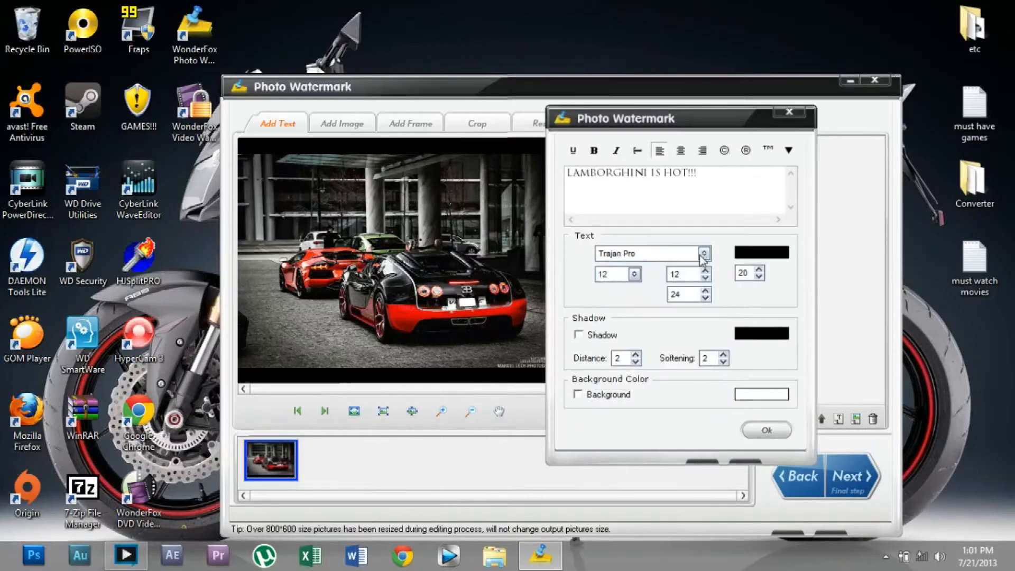
{"action": "left_click", "coordinate": [638, 274]}
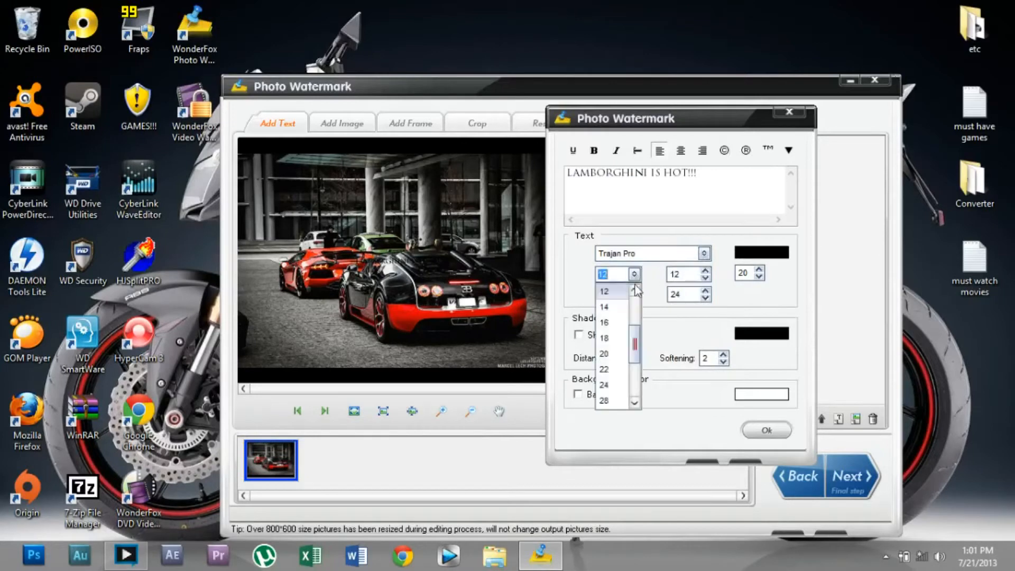
{"action": "left_click", "coordinate": [604, 321]}
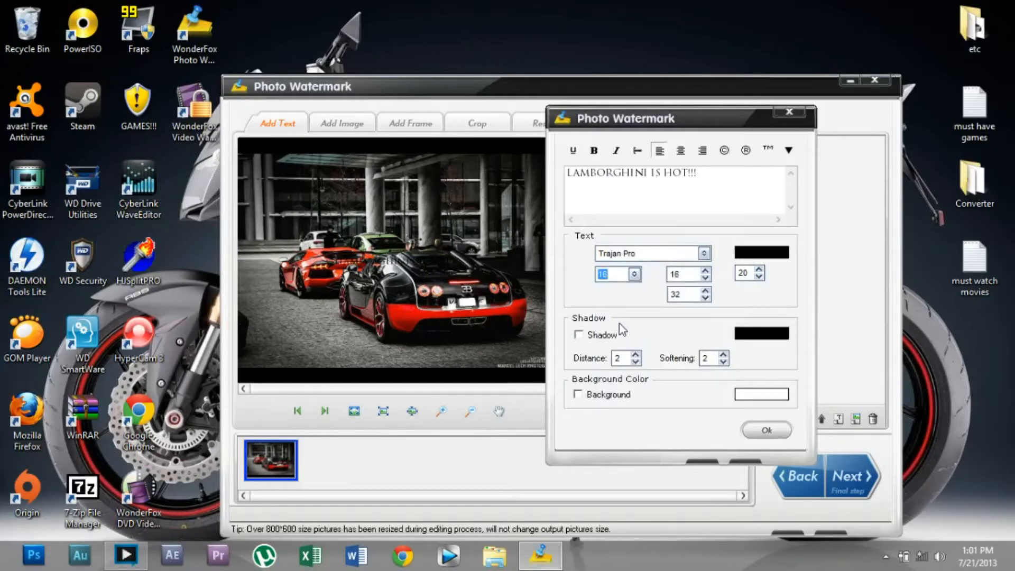
{"action": "left_click", "coordinate": [637, 273]}
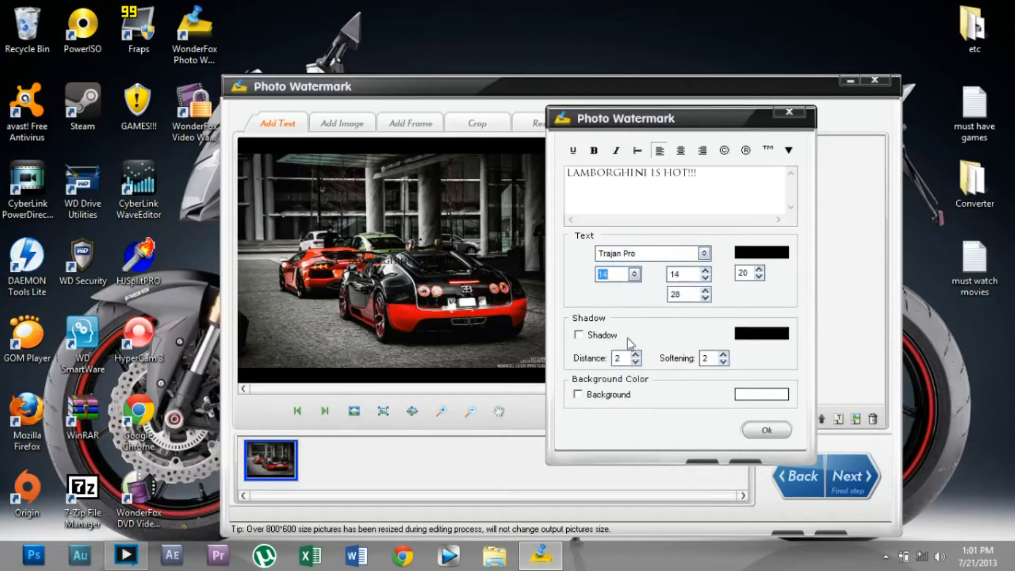
{"action": "left_click", "coordinate": [760, 252]}
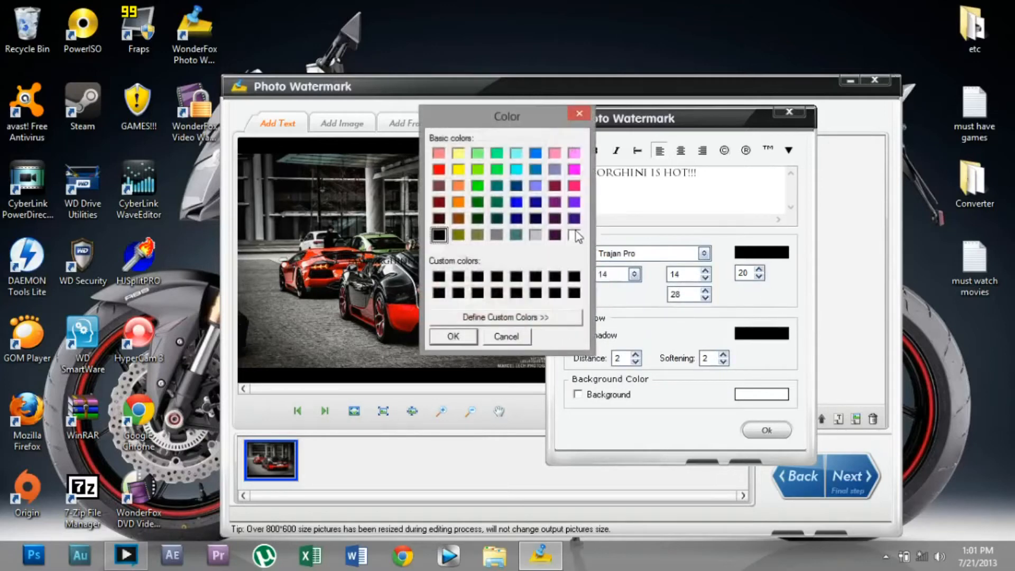
{"action": "left_click", "coordinate": [572, 235]}
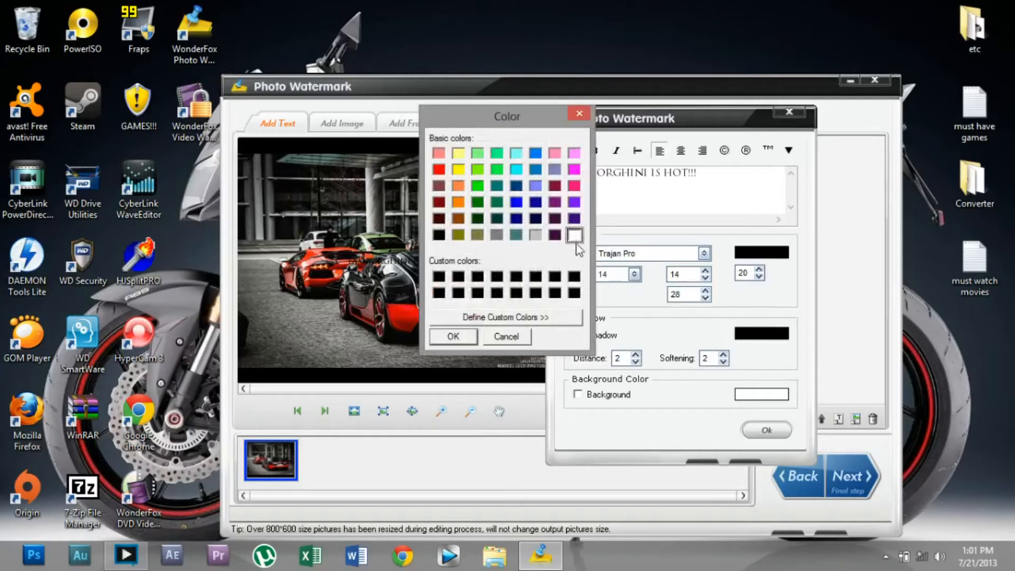
{"action": "left_click", "coordinate": [452, 336]}
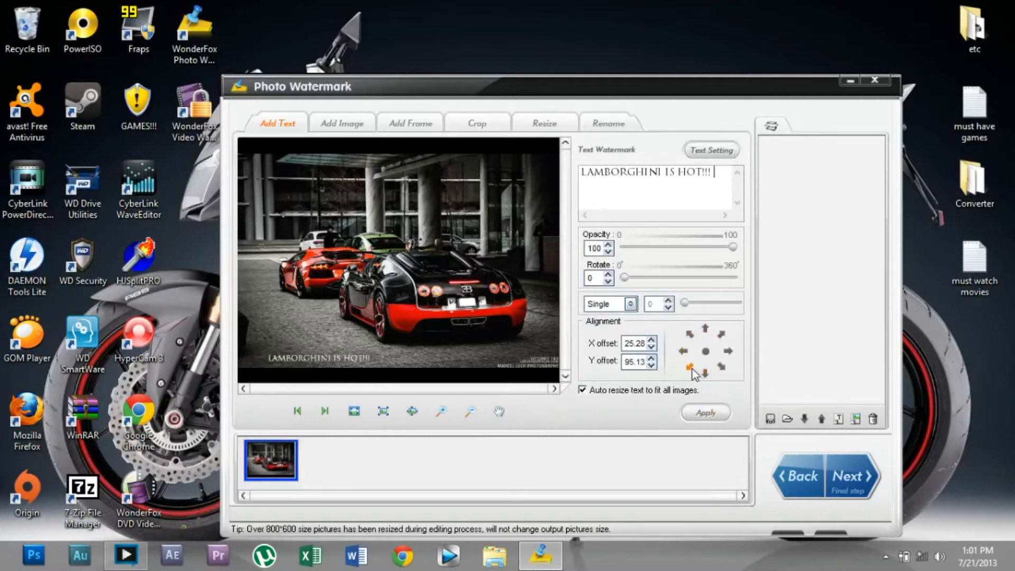
Step: Nudge the text further into the bottom-left corner and apply it as a watermark layer
{"action": "left_click", "coordinate": [685, 351]}
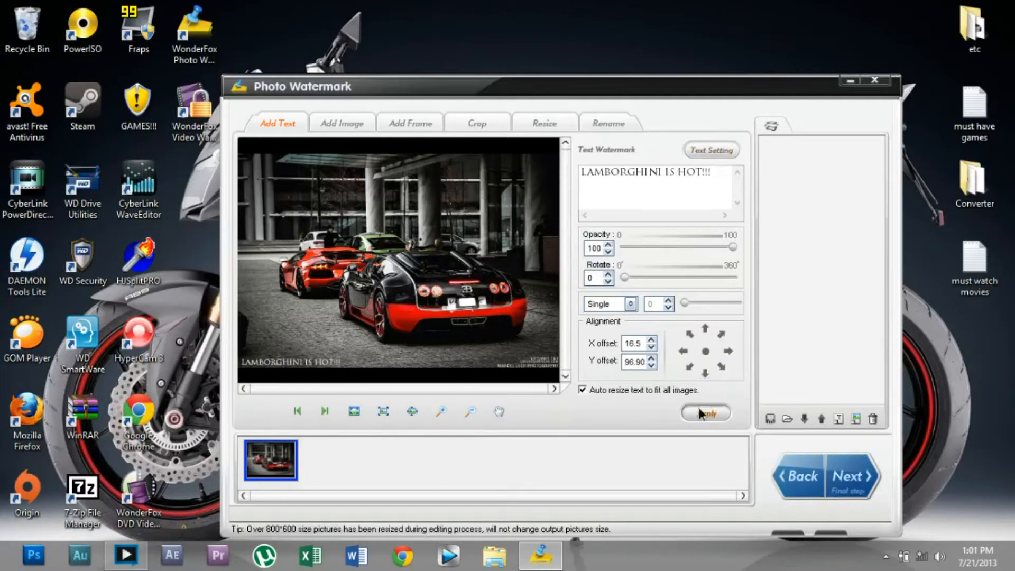
{"action": "left_click", "coordinate": [706, 412]}
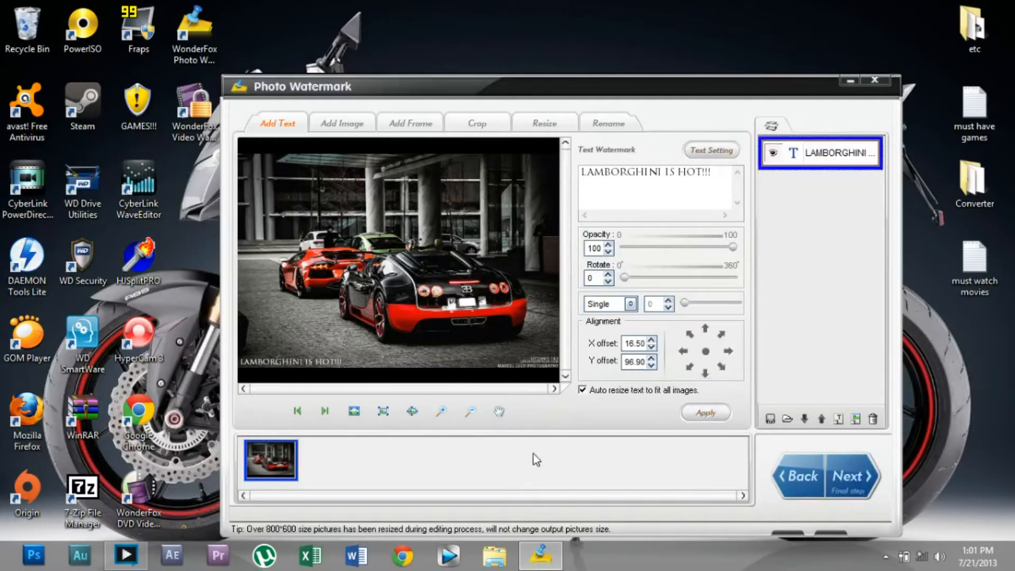
{"action": "mouse_move", "coordinate": [839, 419]}
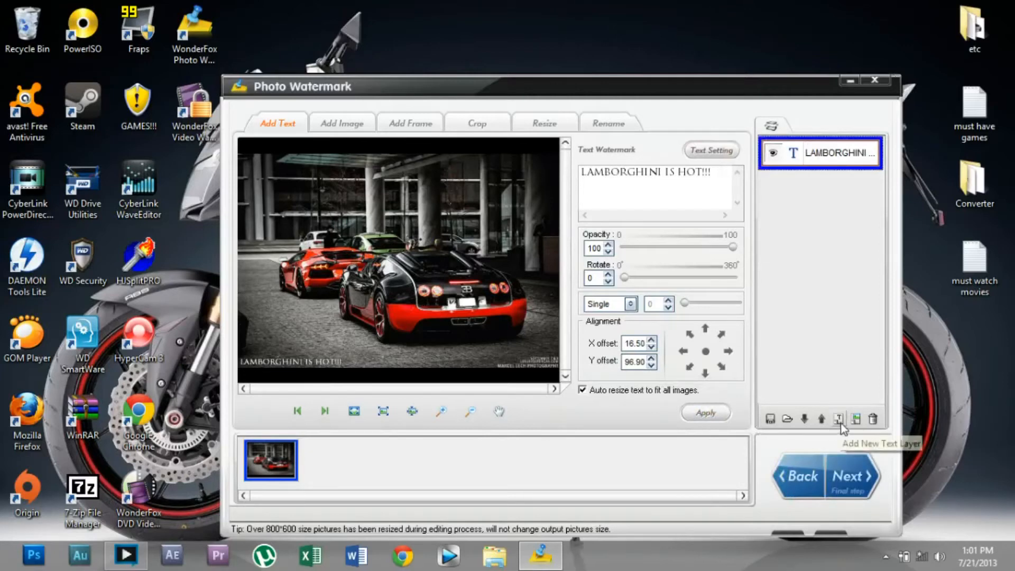
Step: Create a new text layer reading 'BUGATTI VEYRON IS DA BEST!!!' top-right and apply it
{"action": "left_click", "coordinate": [841, 419]}
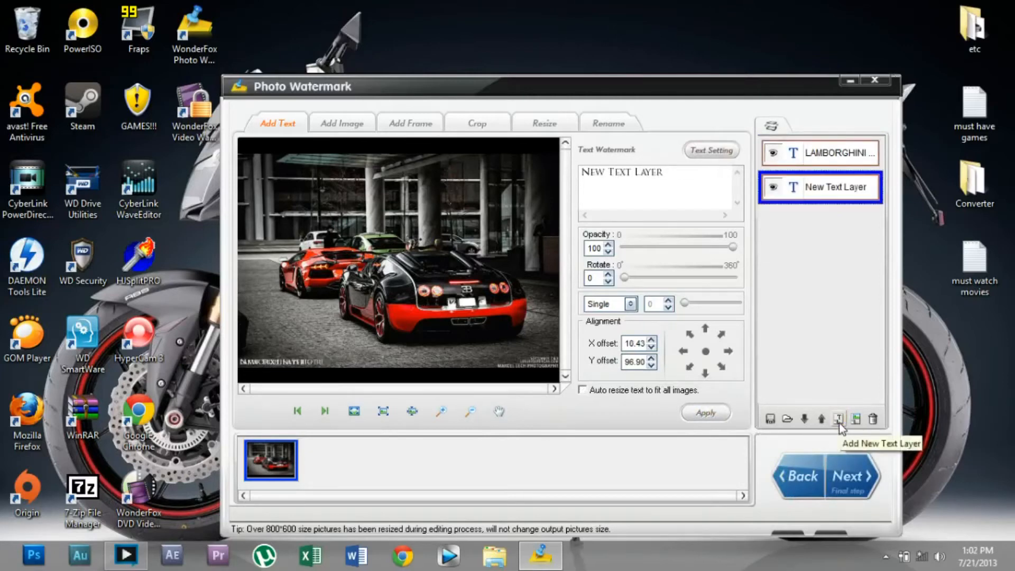
{"action": "double_click", "coordinate": [642, 172]}
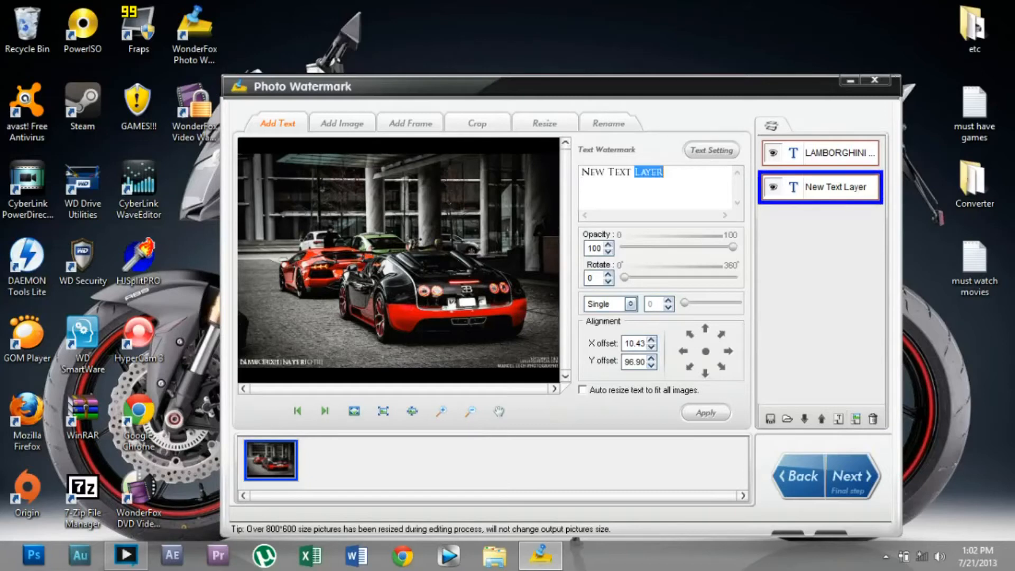
{"action": "triple_click", "coordinate": [620, 172]}
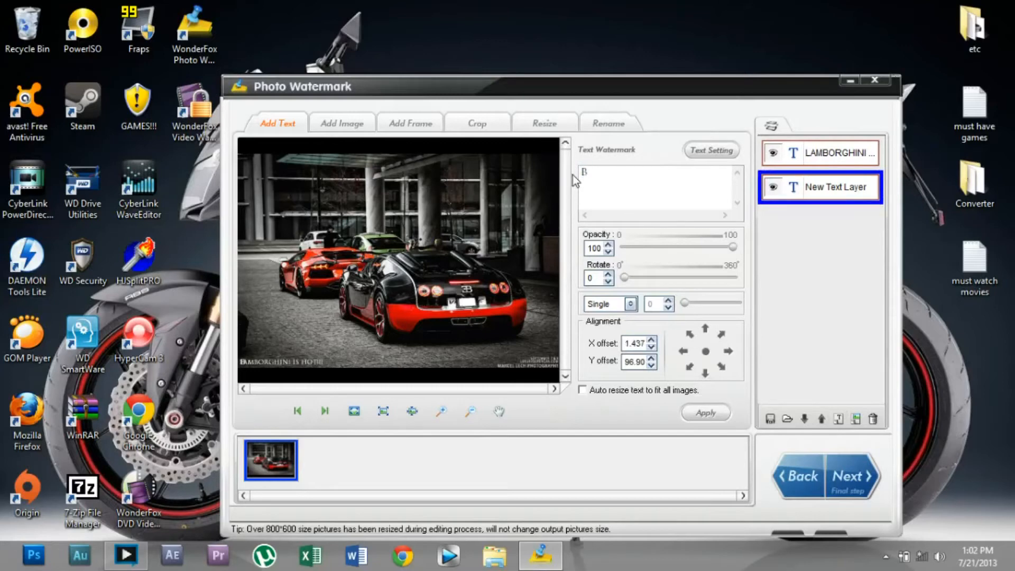
{"action": "type", "text": "BUGATTI VEYRON"}
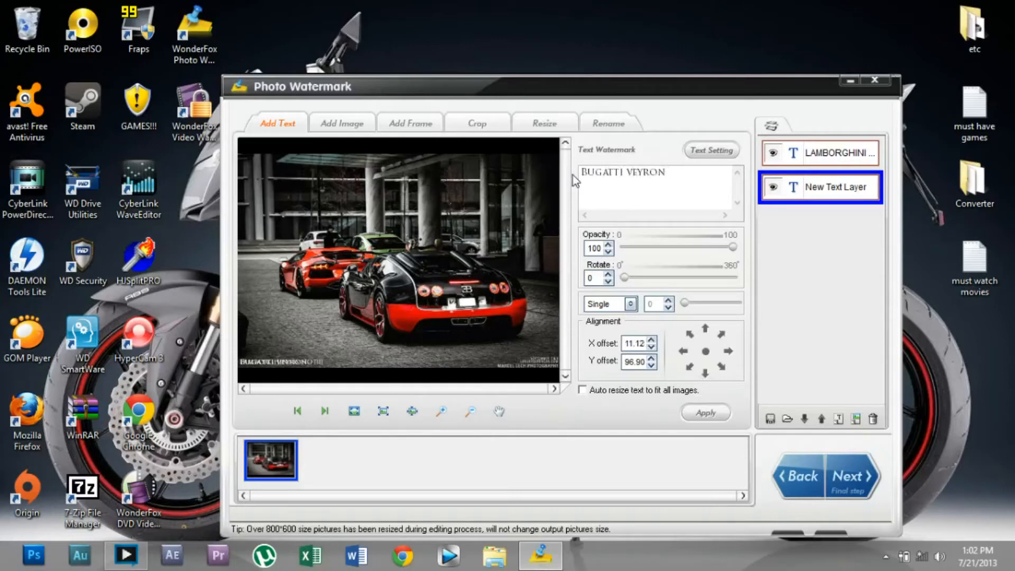
{"action": "type", "text": "IS"}
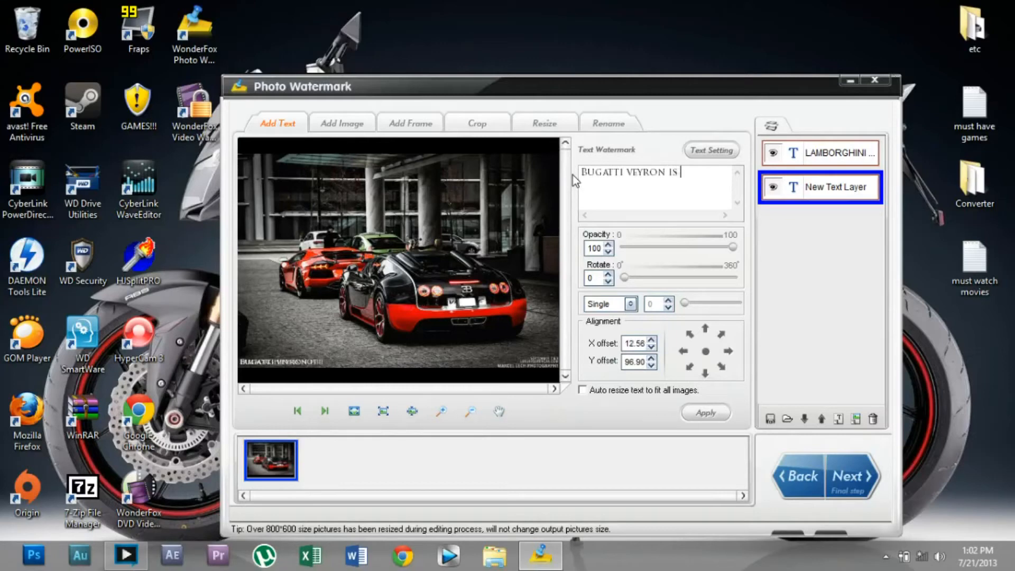
{"action": "type", "text": "DA BEST!!!"}
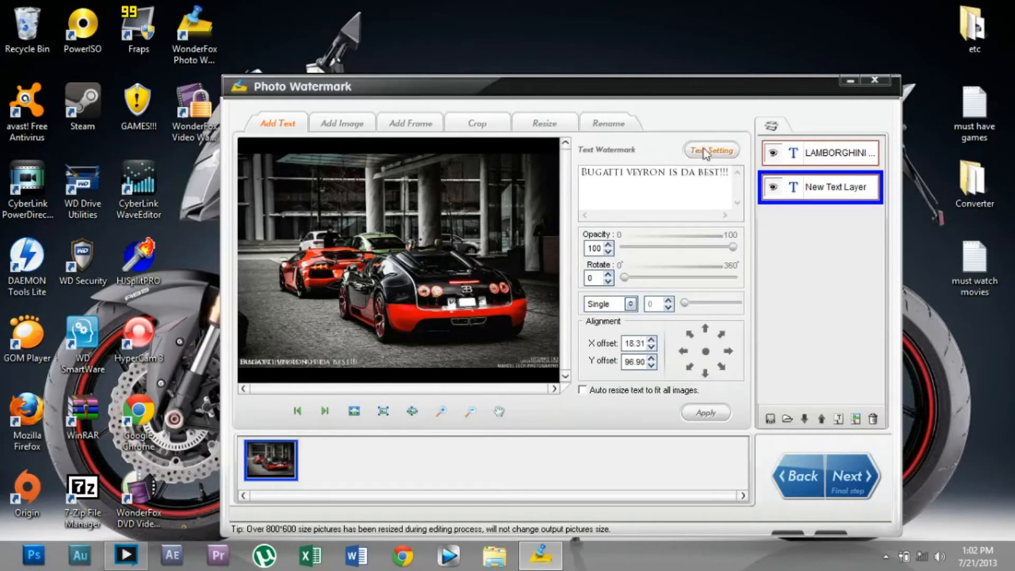
{"action": "mouse_move", "coordinate": [724, 339]}
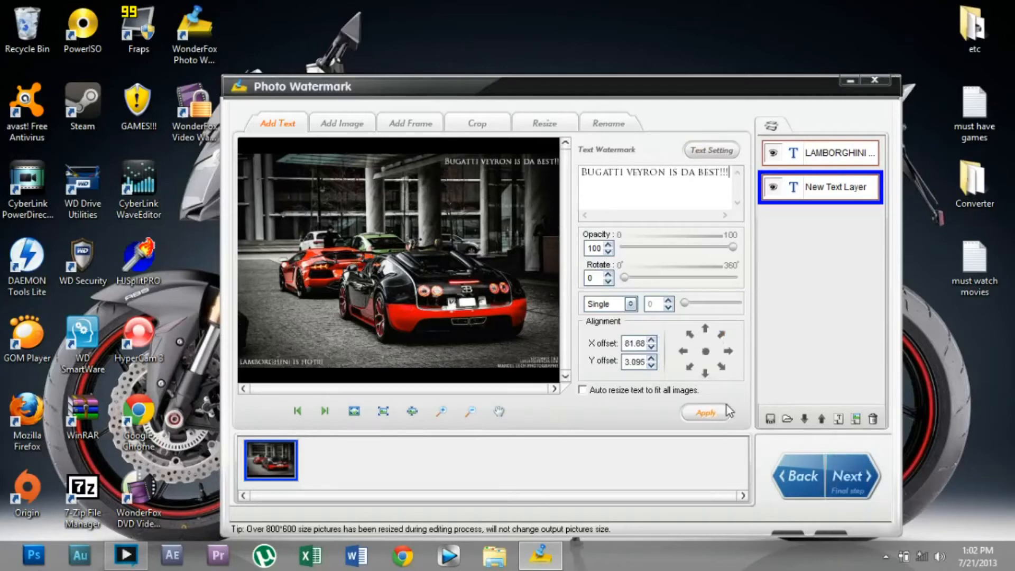
{"action": "left_click", "coordinate": [341, 123]}
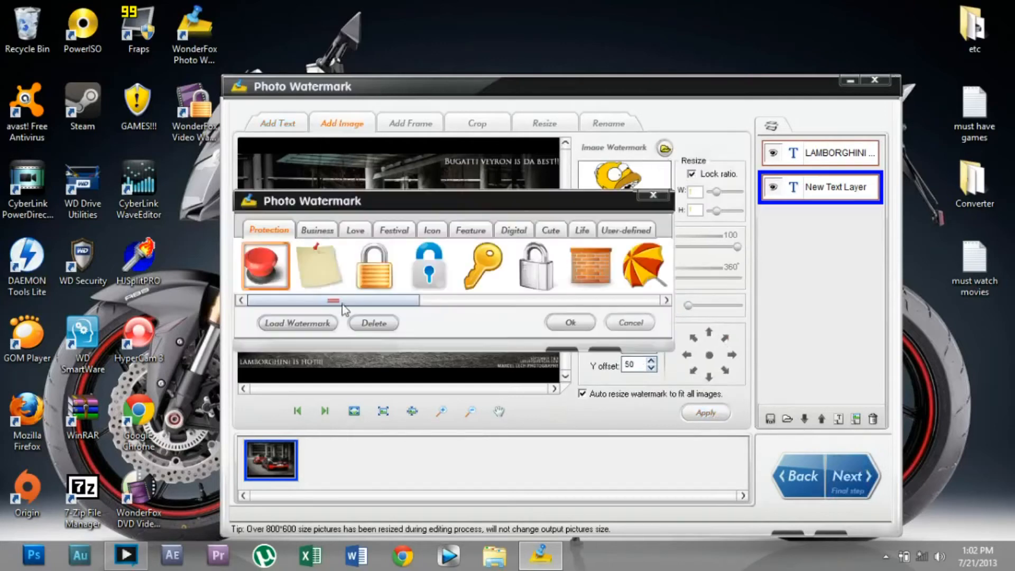
Step: Browse the watermark gallery to the Cute tab and confirm the Simpson character icon
{"action": "left_click", "coordinate": [316, 229]}
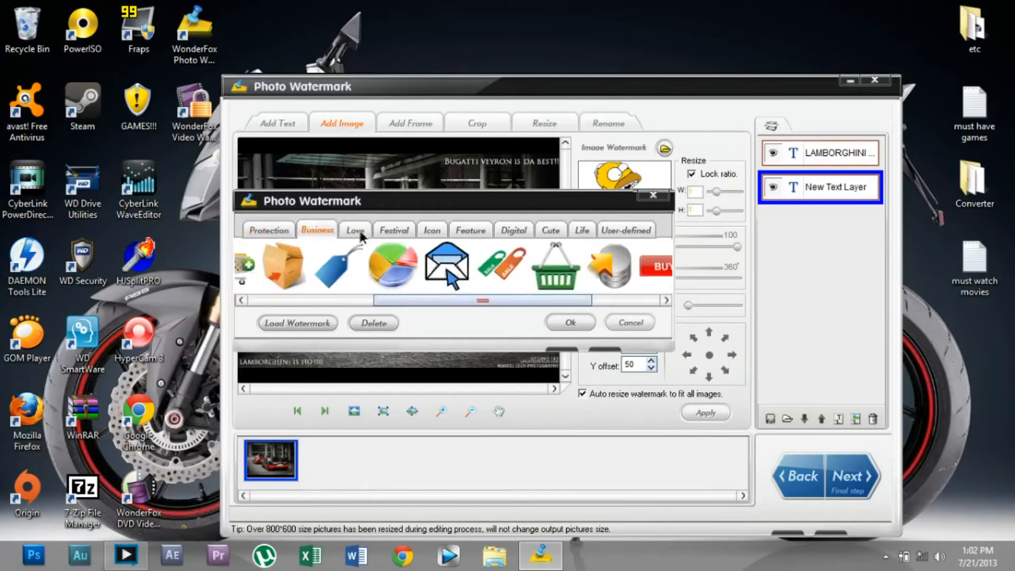
{"action": "left_click", "coordinate": [513, 230]}
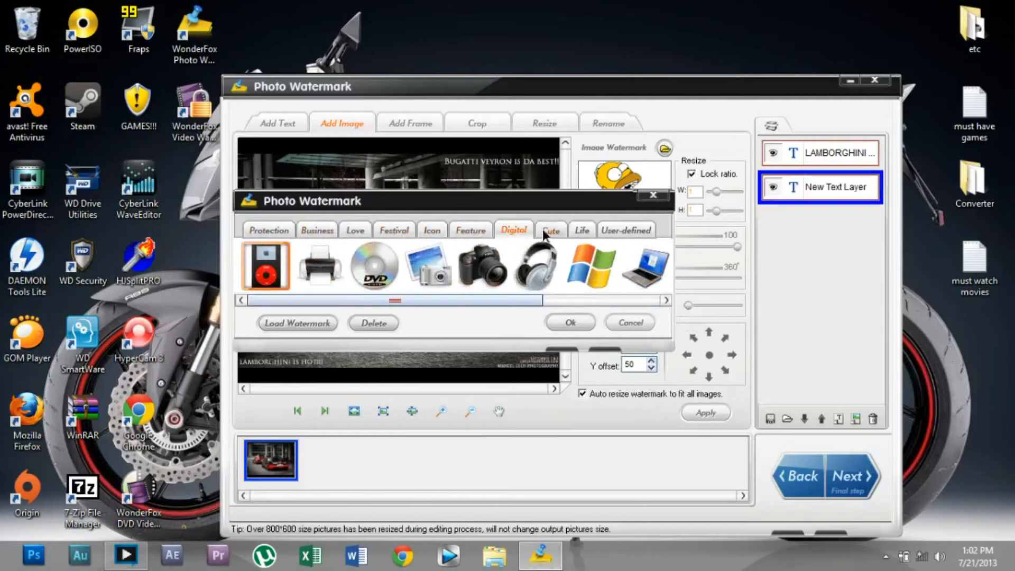
{"action": "left_click", "coordinate": [550, 229]}
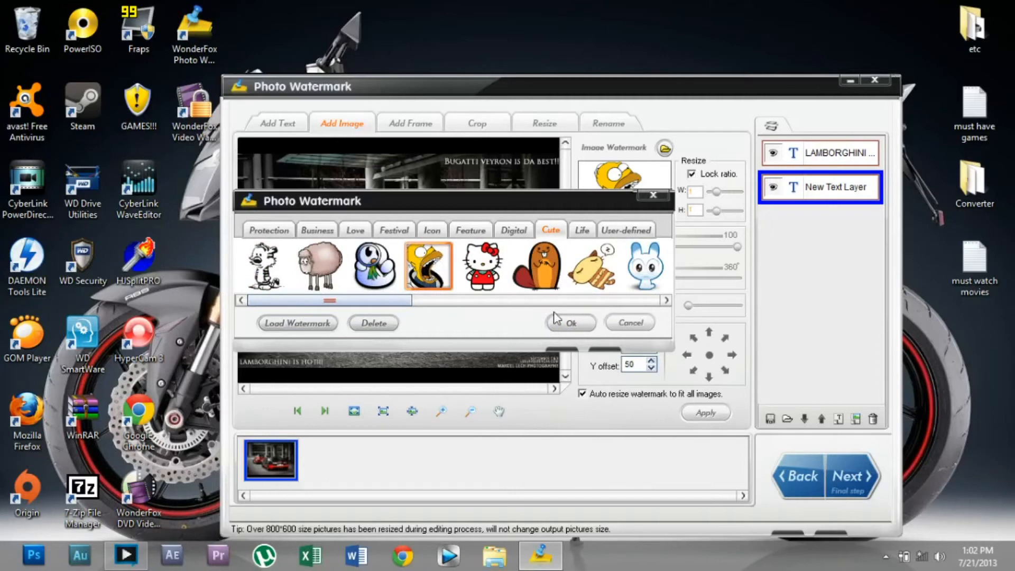
{"action": "left_click", "coordinate": [569, 323]}
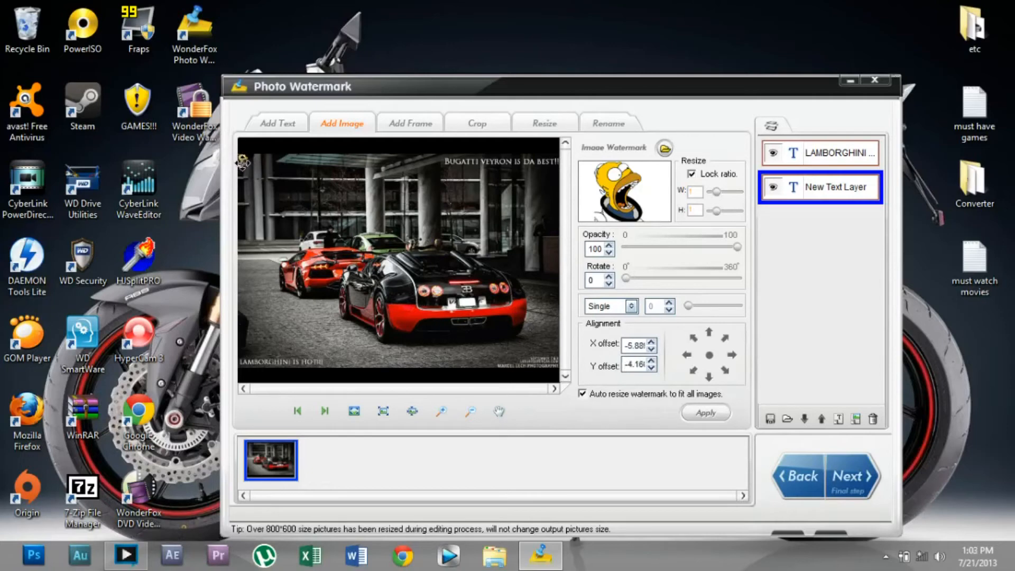
{"action": "mouse_move", "coordinate": [607, 411]}
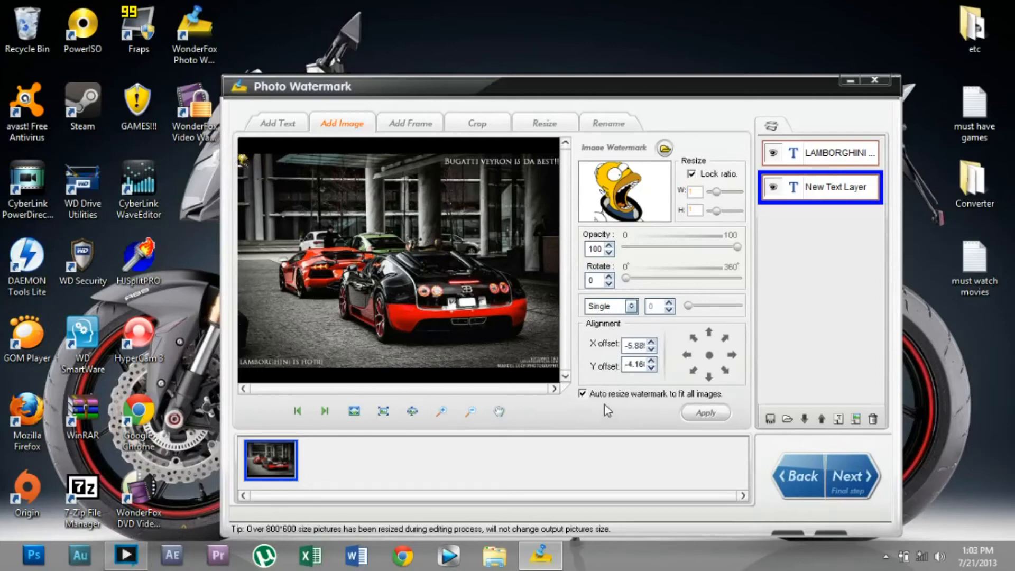
{"action": "mouse_move", "coordinate": [720, 235]}
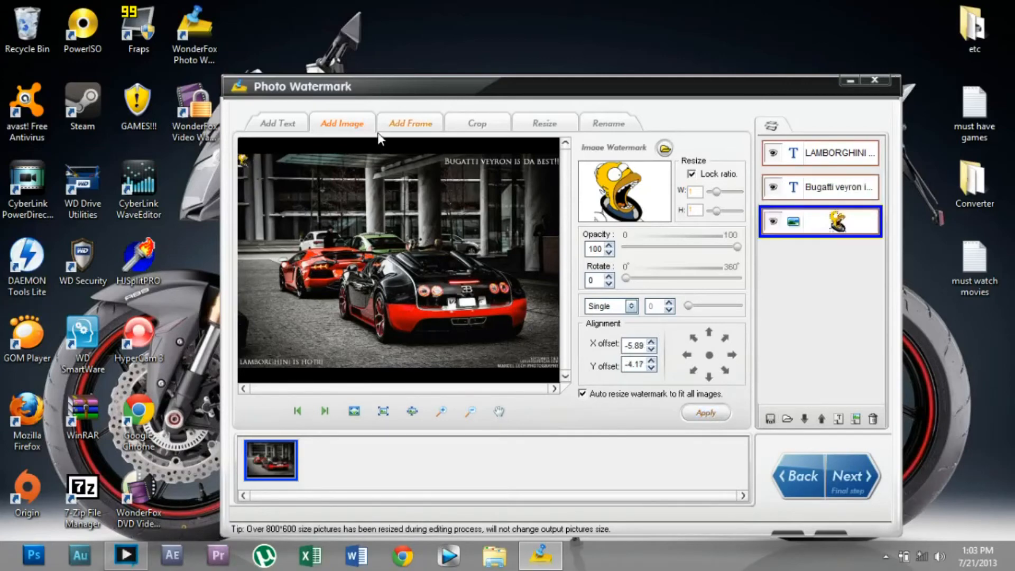
Step: Try a couple of border textures in Add Frame, then uncheck Texture to leave the photo unframed
{"action": "left_click", "coordinate": [410, 122]}
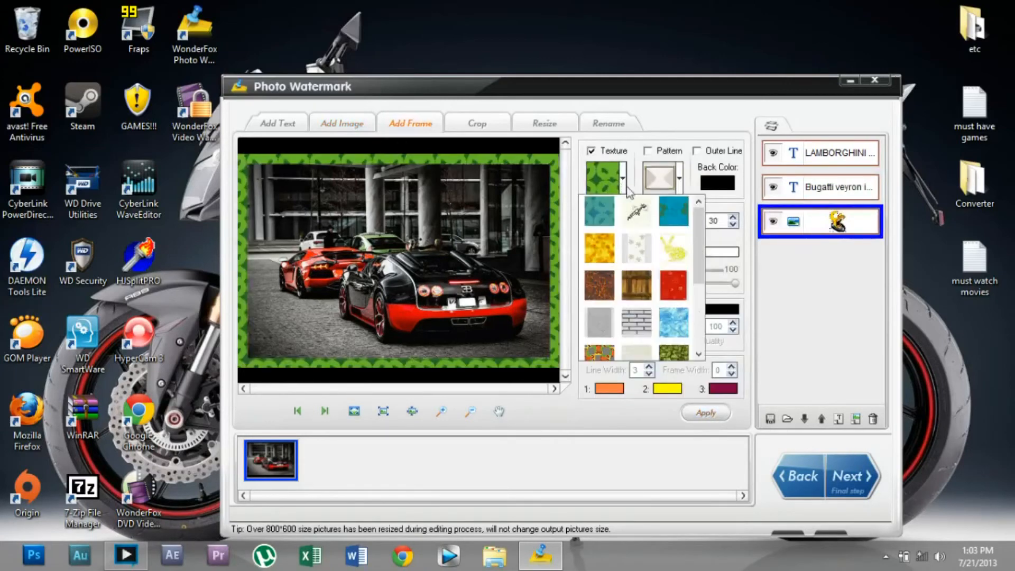
{"action": "scroll", "scroll_direction": "down", "scroll_amount": 3}
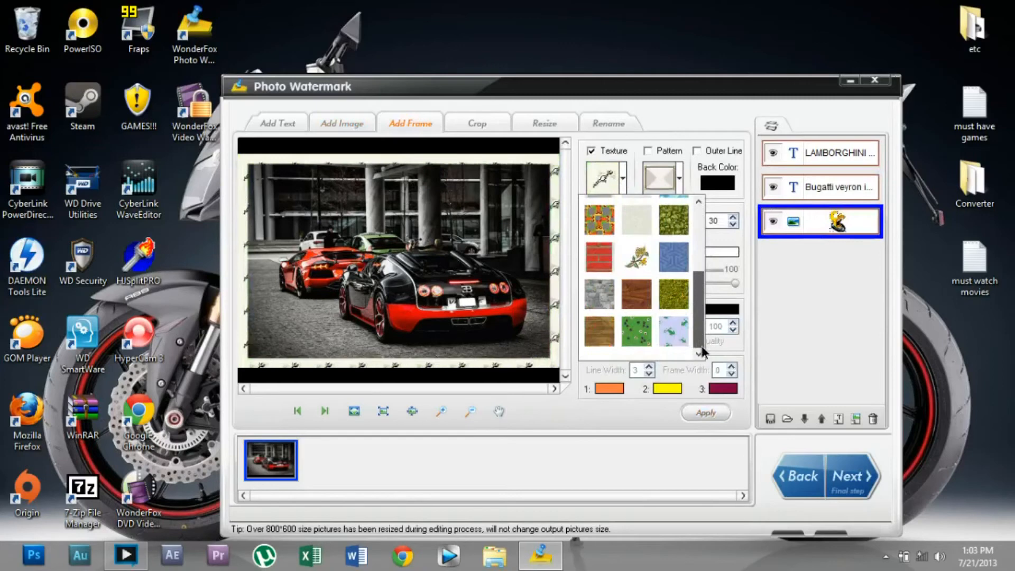
{"action": "left_click", "coordinate": [635, 259]}
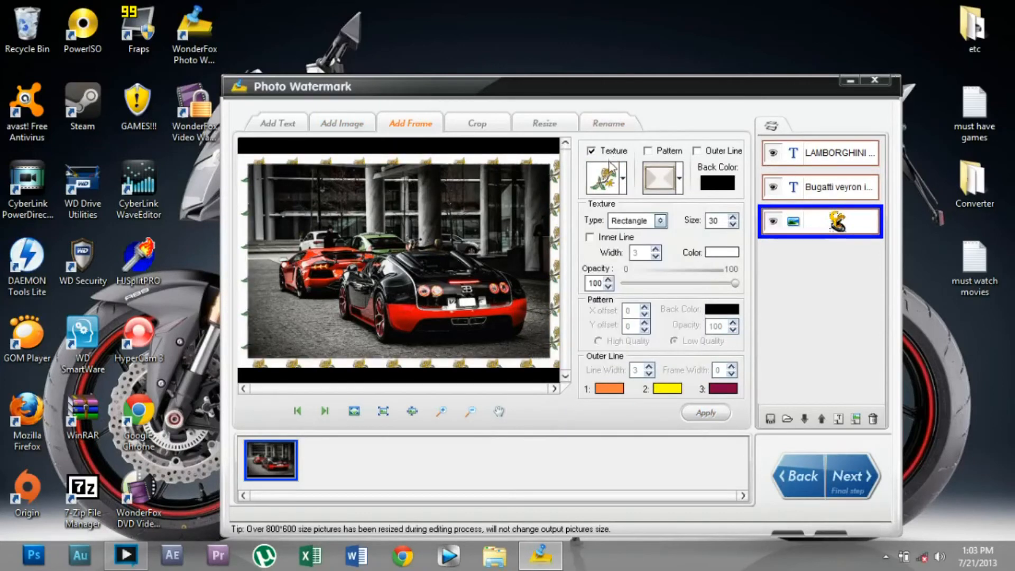
{"action": "left_click", "coordinate": [622, 178]}
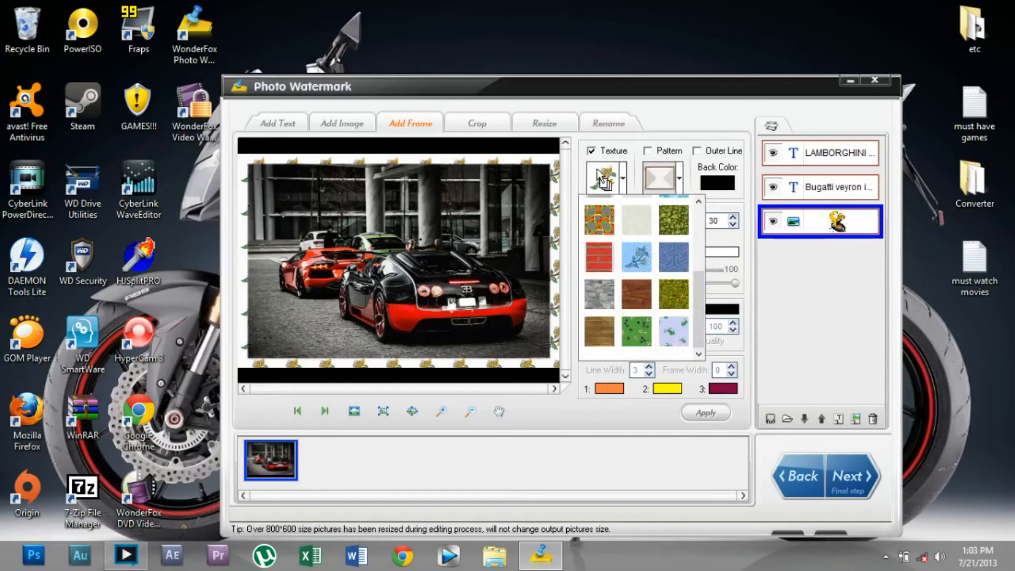
{"action": "left_click", "coordinate": [591, 151]}
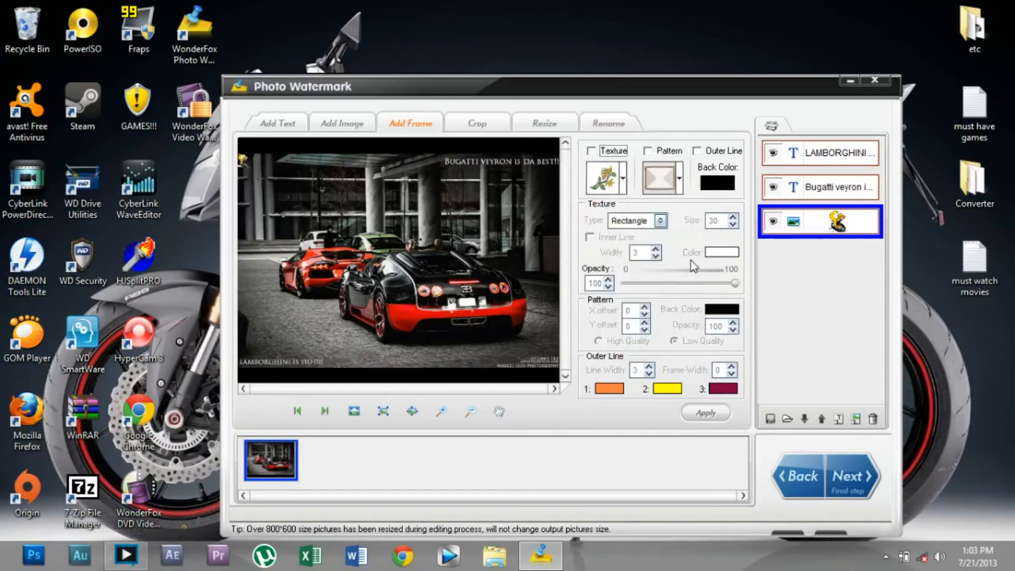
{"action": "mouse_move", "coordinate": [850, 476]}
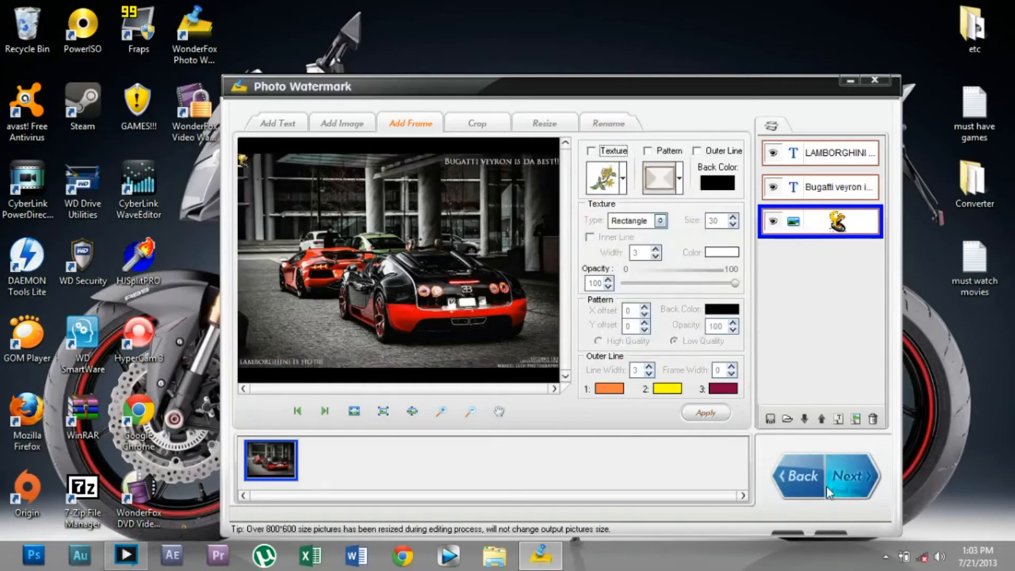
Step: Export the watermarked photo as JPEG Bitmap at quality 100 to the Desktop and show the folder
{"action": "left_click", "coordinate": [849, 474]}
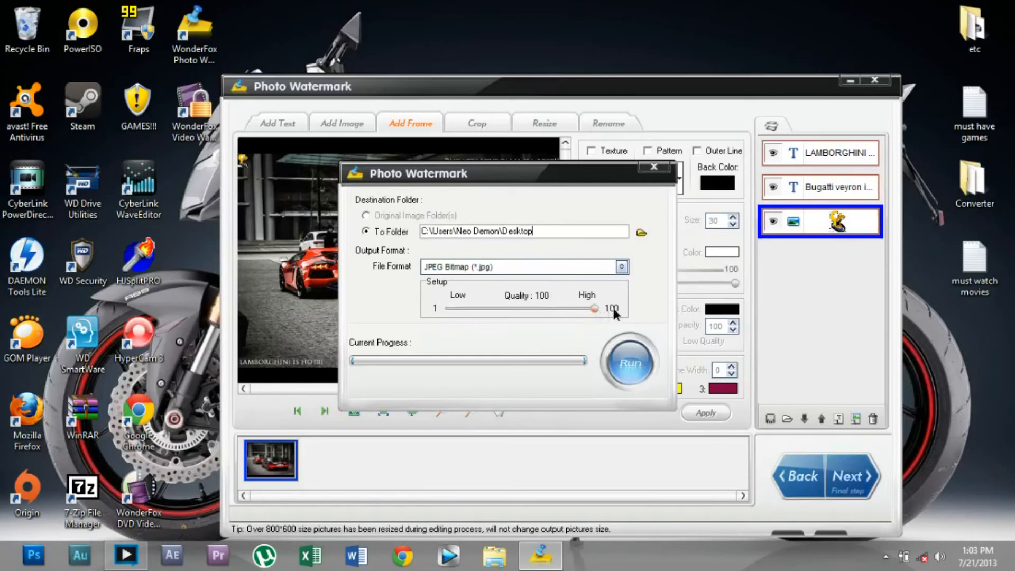
{"action": "left_click", "coordinate": [621, 266]}
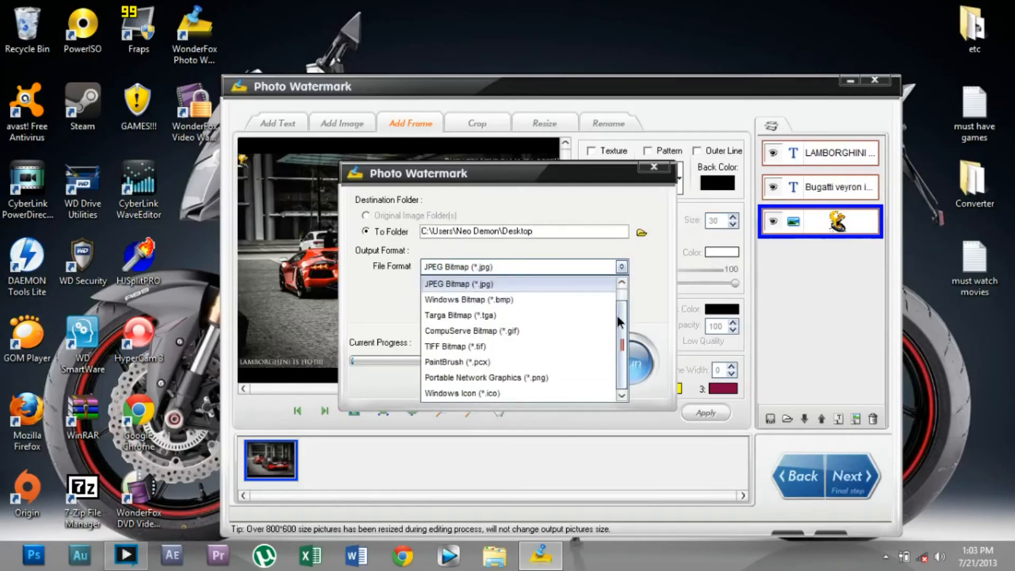
{"action": "left_click", "coordinate": [458, 283]}
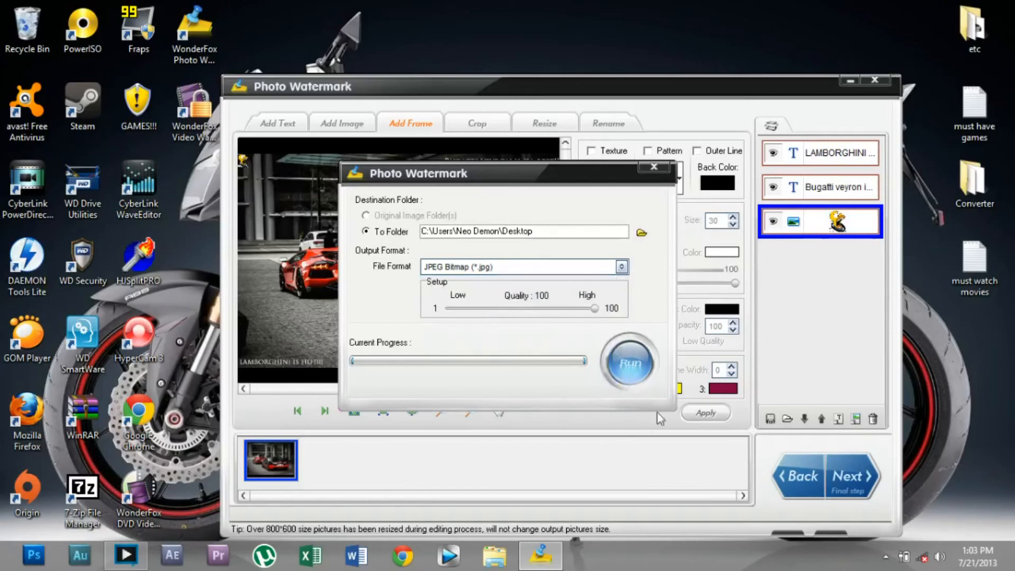
{"action": "left_click", "coordinate": [625, 362]}
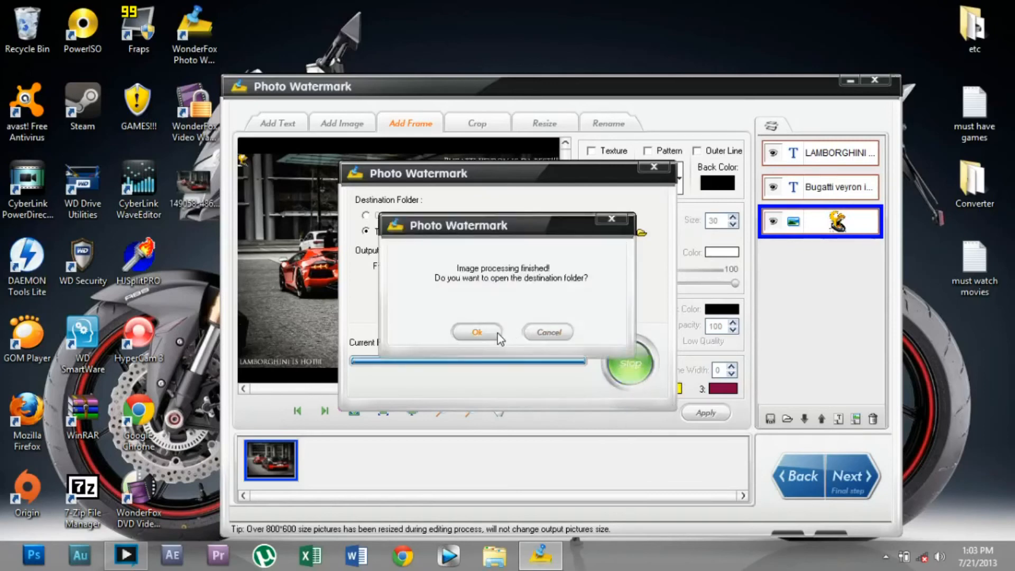
{"action": "left_click", "coordinate": [477, 332]}
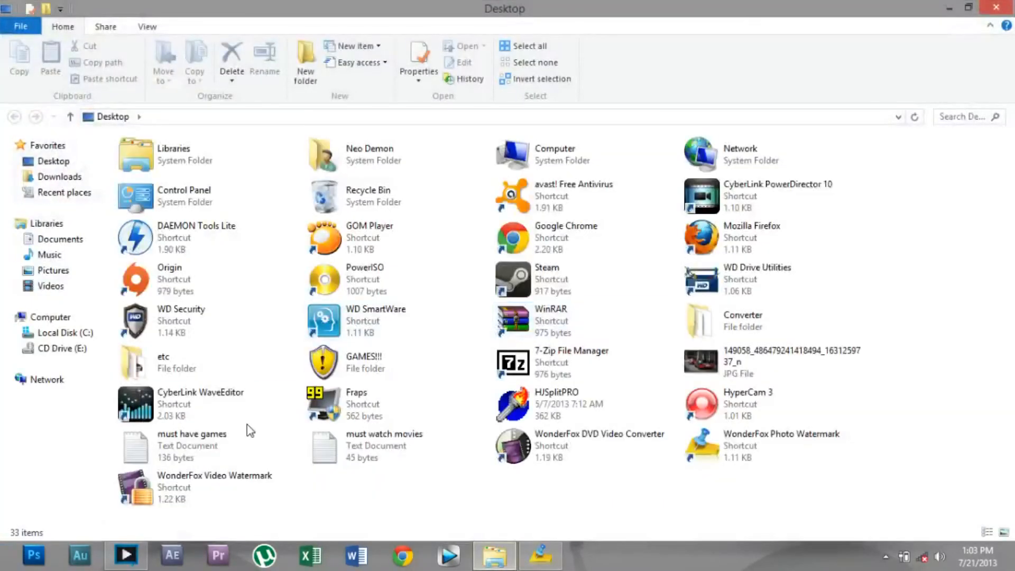
Step: View the exported car JPG with both white captions and the Homer Simpson icon
{"action": "left_click", "coordinate": [747, 403]}
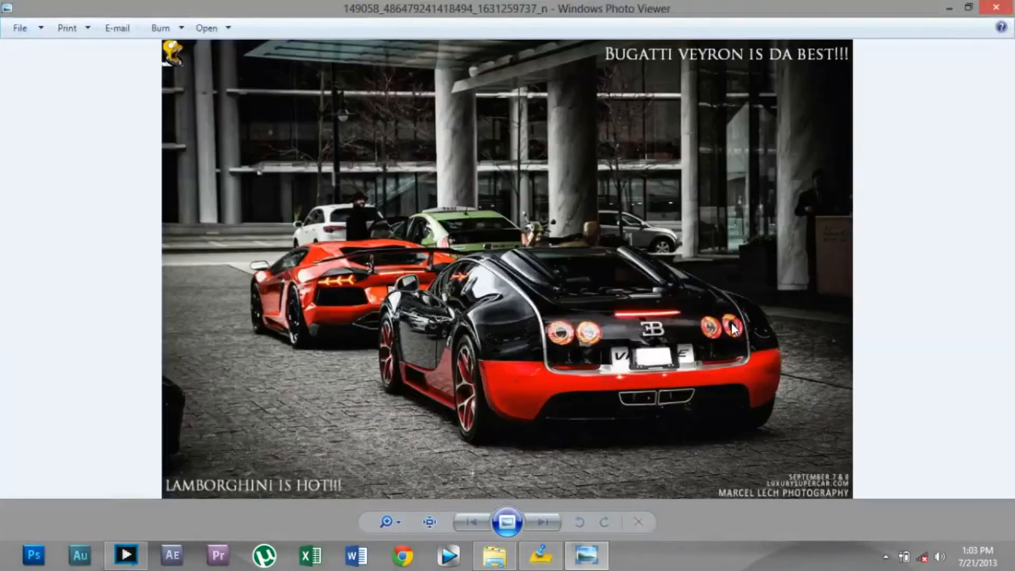
{"action": "mouse_move", "coordinate": [399, 391]}
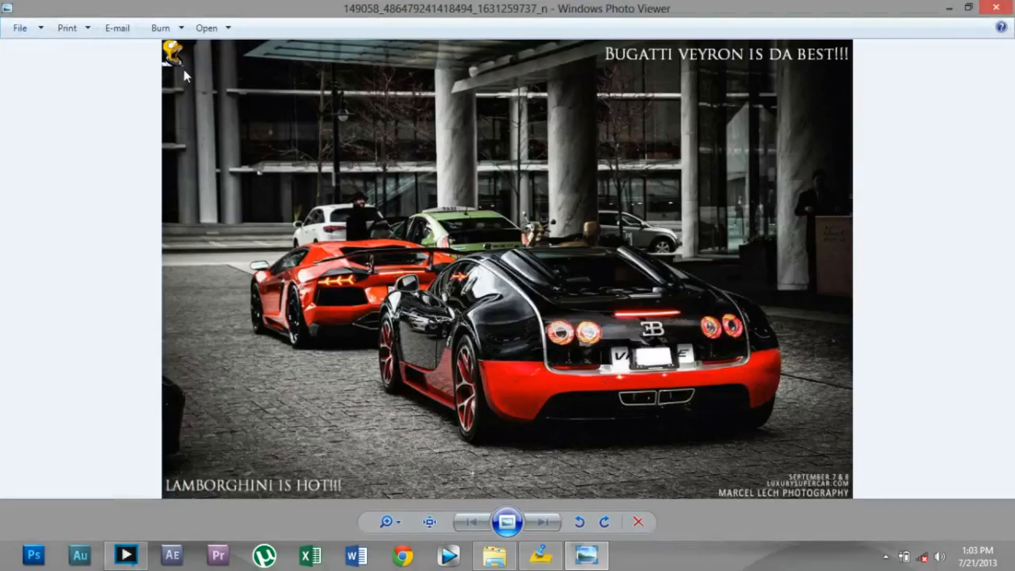
{"action": "mouse_move", "coordinate": [520, 96]}
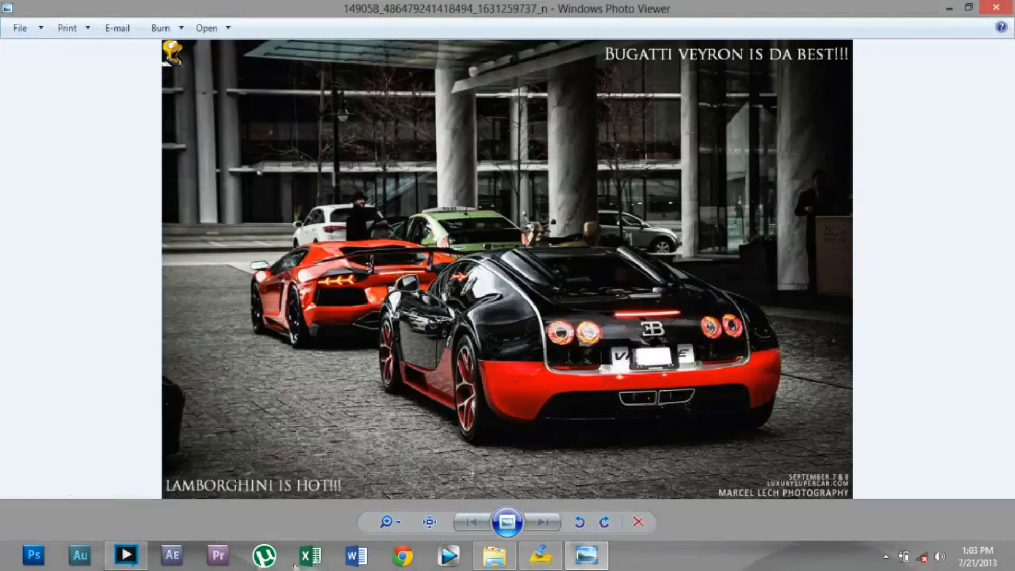
{"action": "mouse_move", "coordinate": [350, 486]}
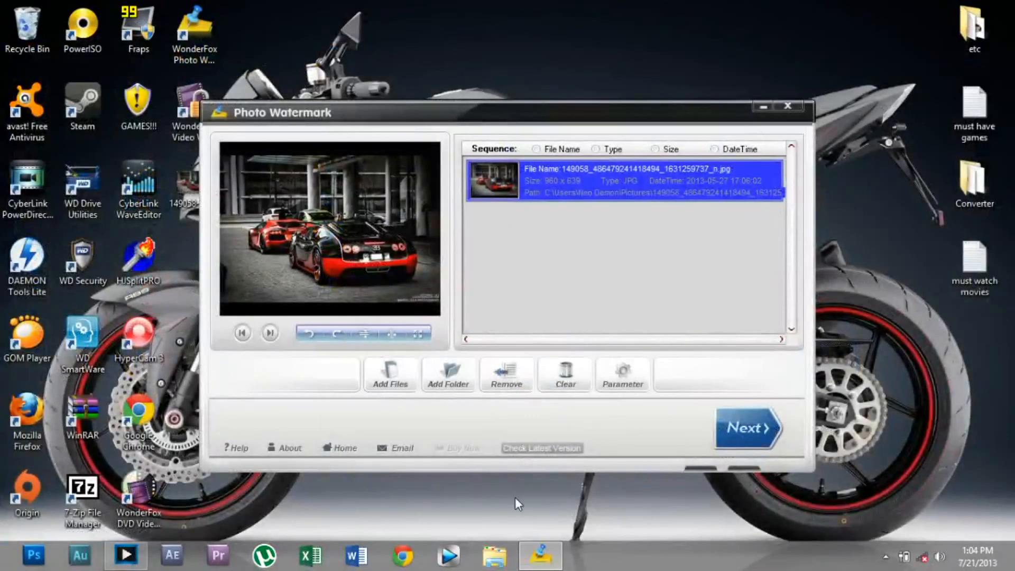
{"action": "mouse_move", "coordinate": [513, 510]}
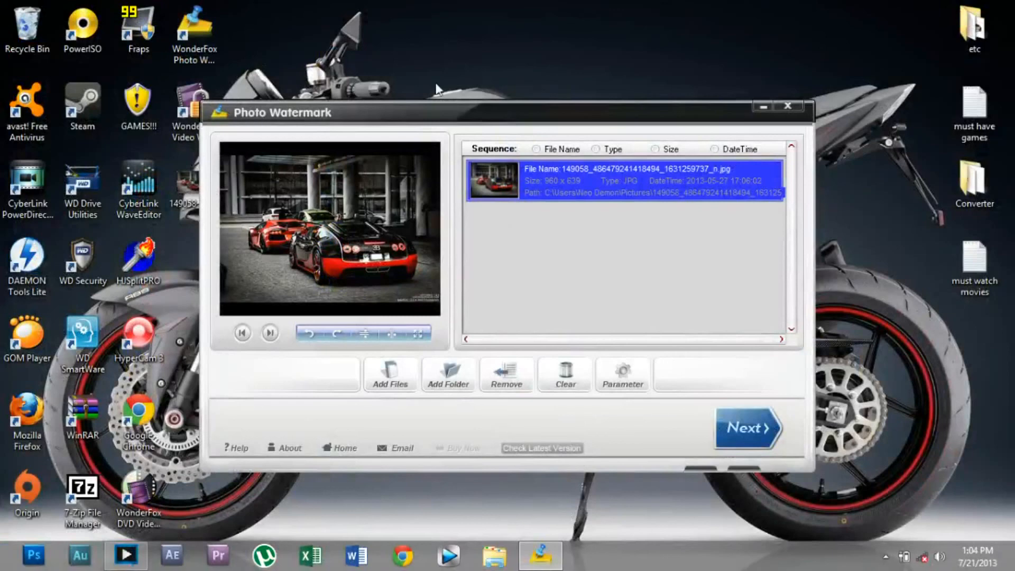
{"action": "mouse_move", "coordinate": [720, 399]}
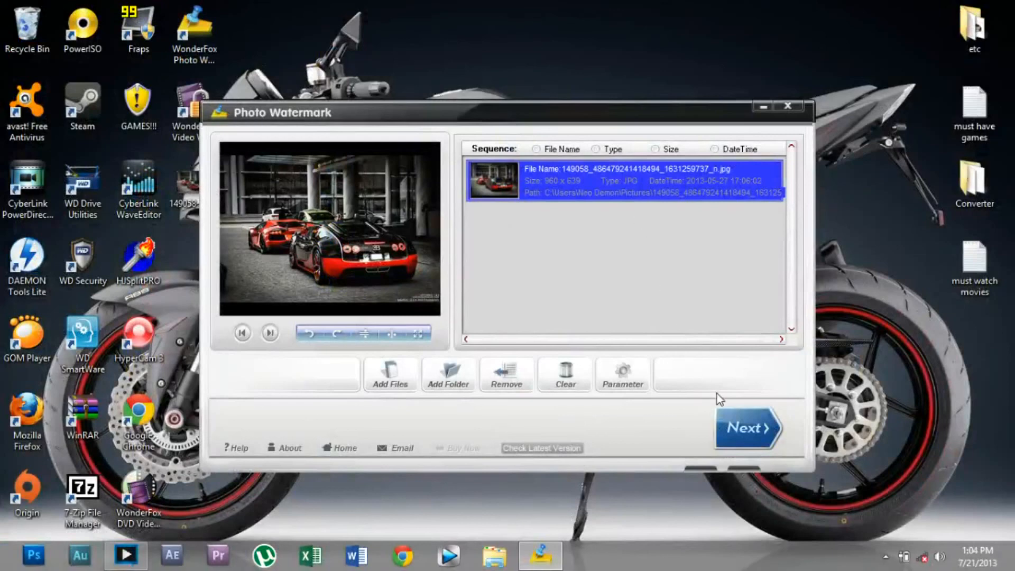